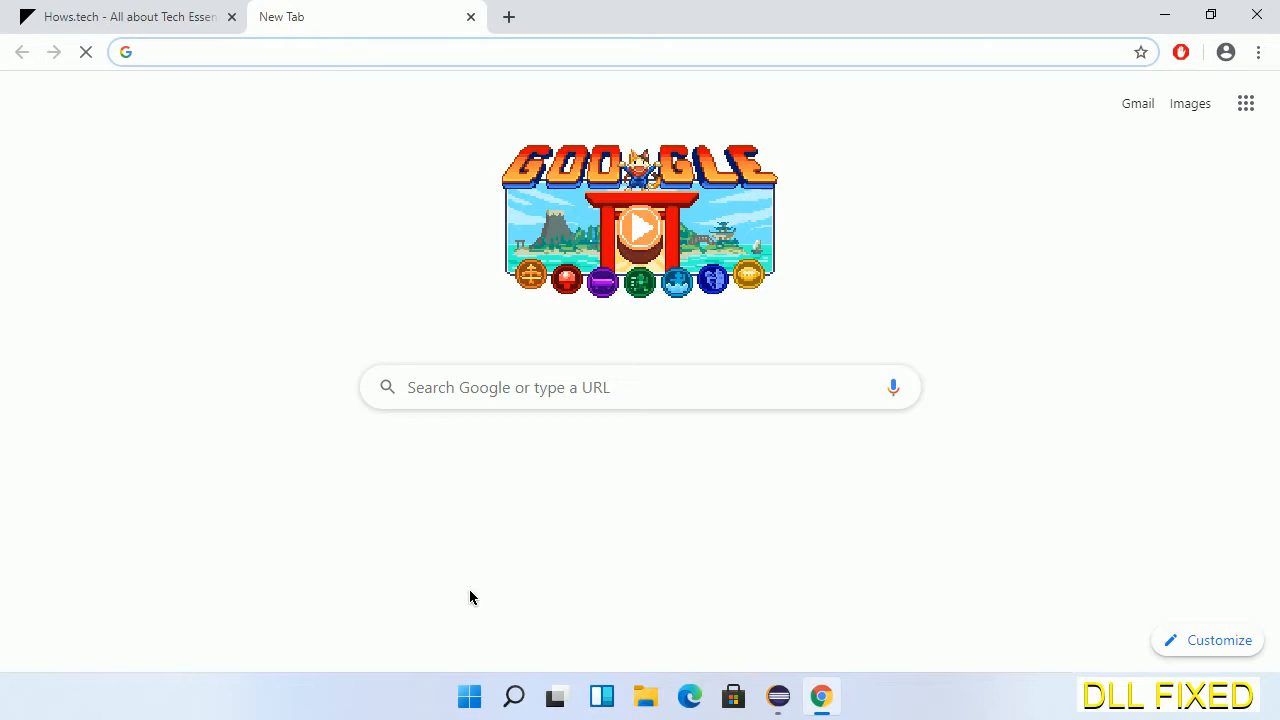
Download combase.dll from hows.tech into Downloads and reveal it in its folder.
{"action": "left_click", "coordinate": [640, 228]}
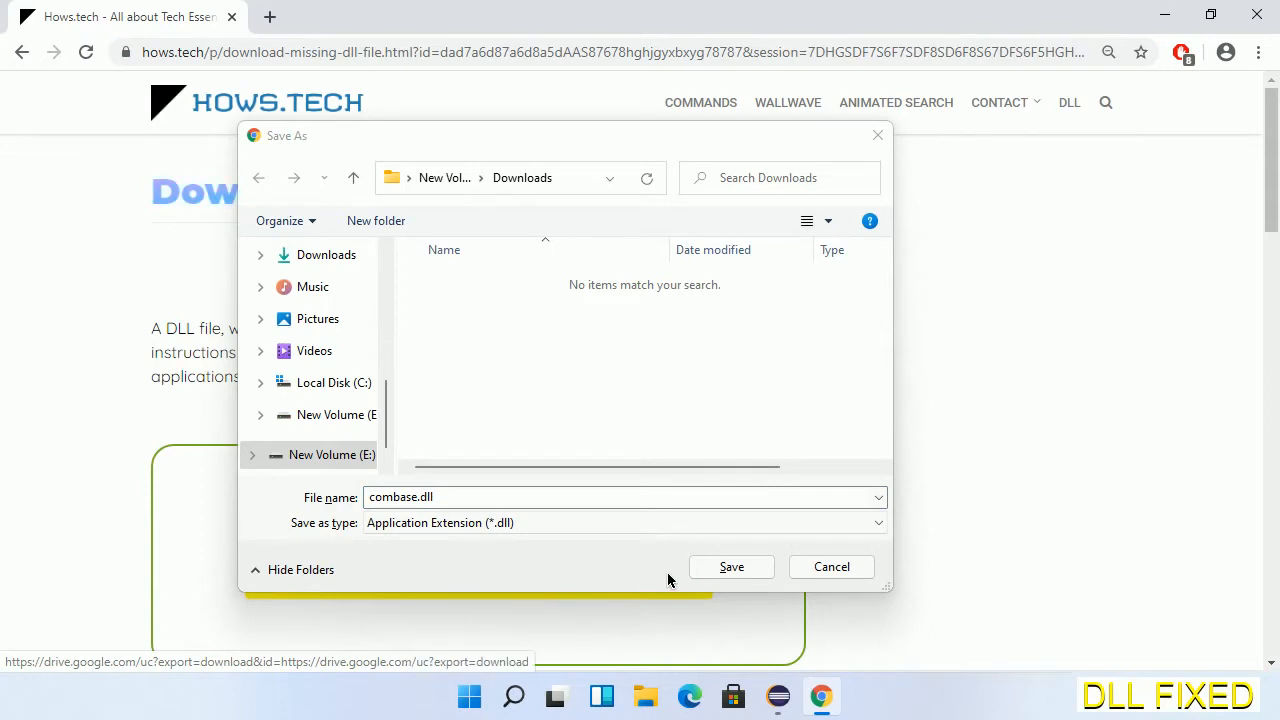
{"action": "left_click", "coordinate": [732, 566]}
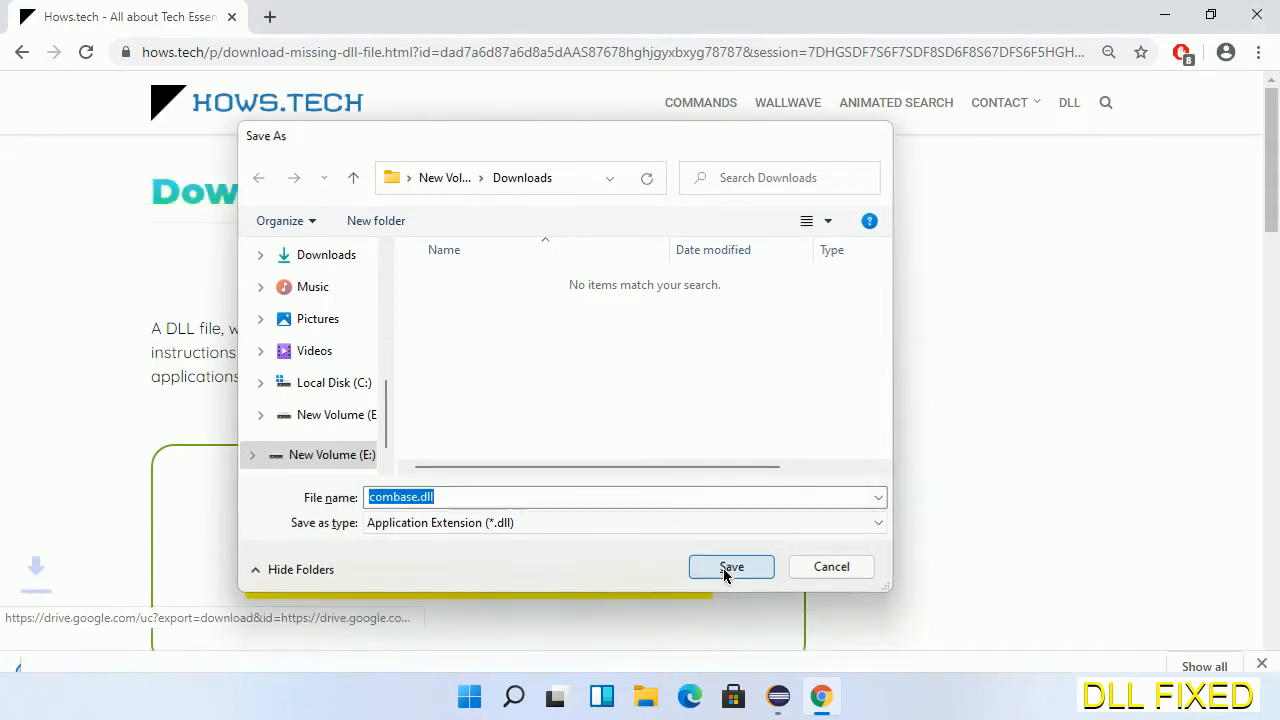
{"action": "left_click", "coordinate": [732, 566]}
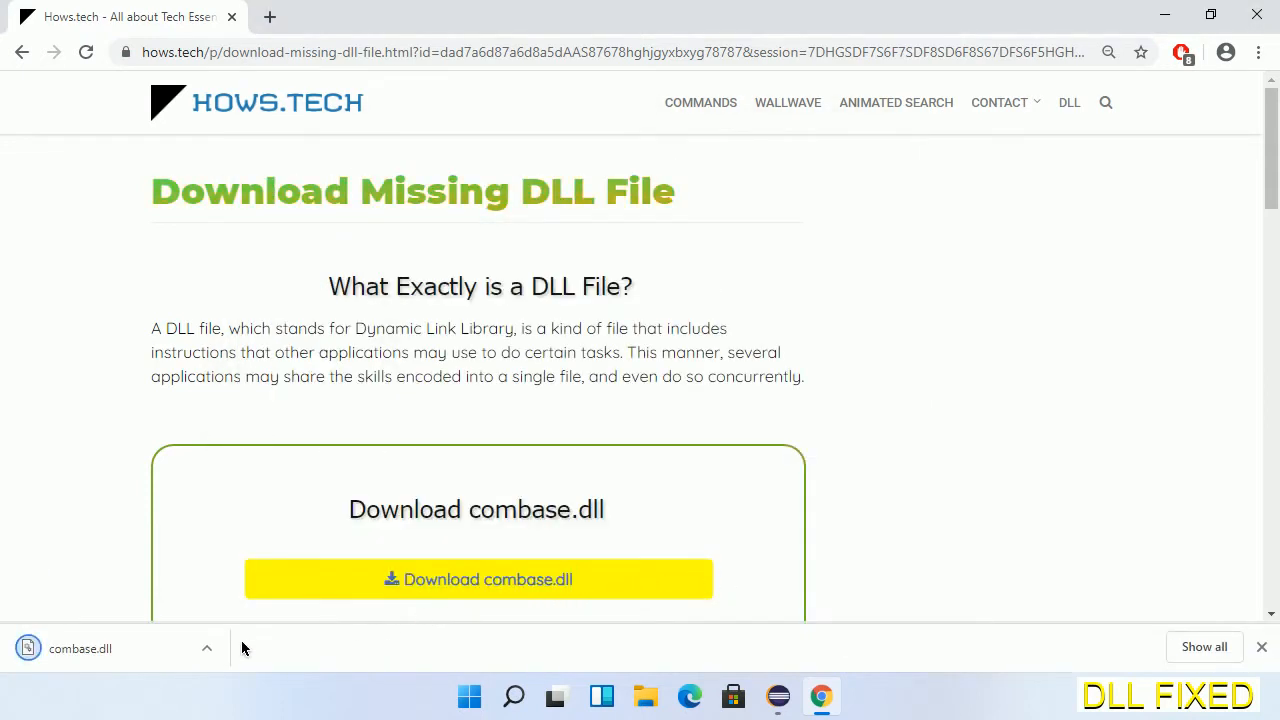
{"action": "left_click", "coordinate": [208, 648]}
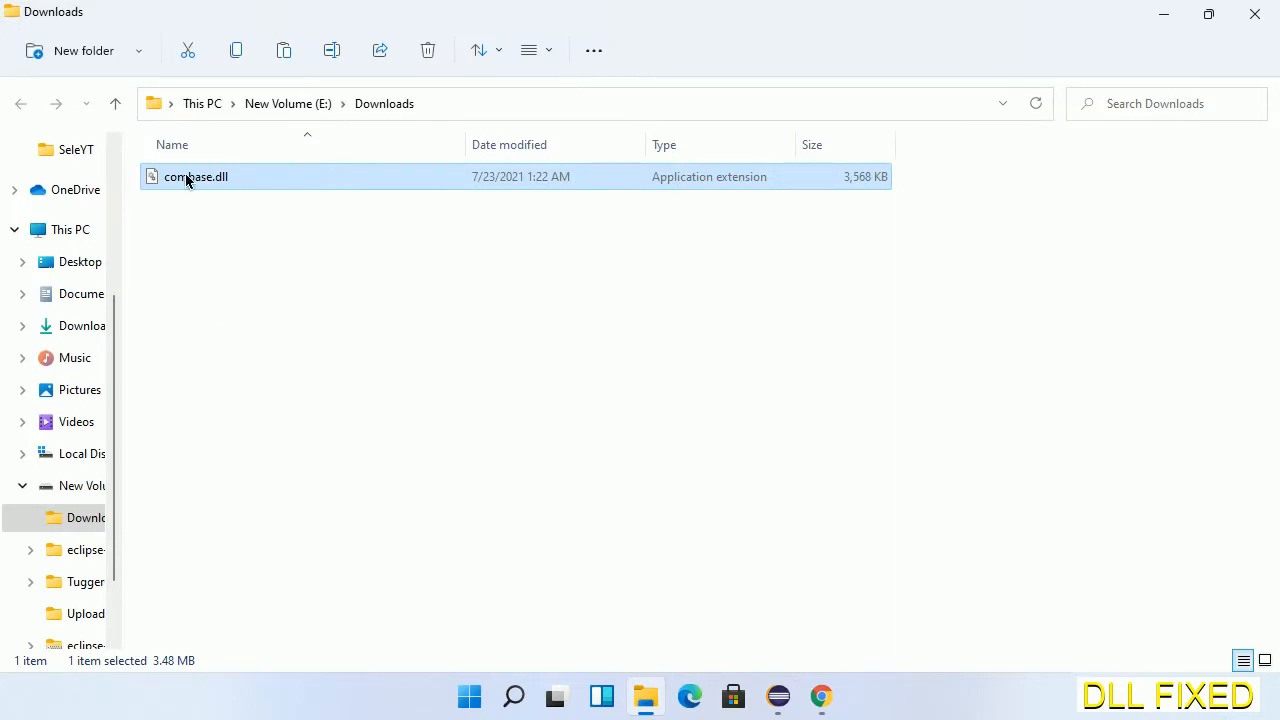
Copy combase.dll in Downloads and head to This PC's drive list.
{"action": "right_click", "coordinate": [196, 176]}
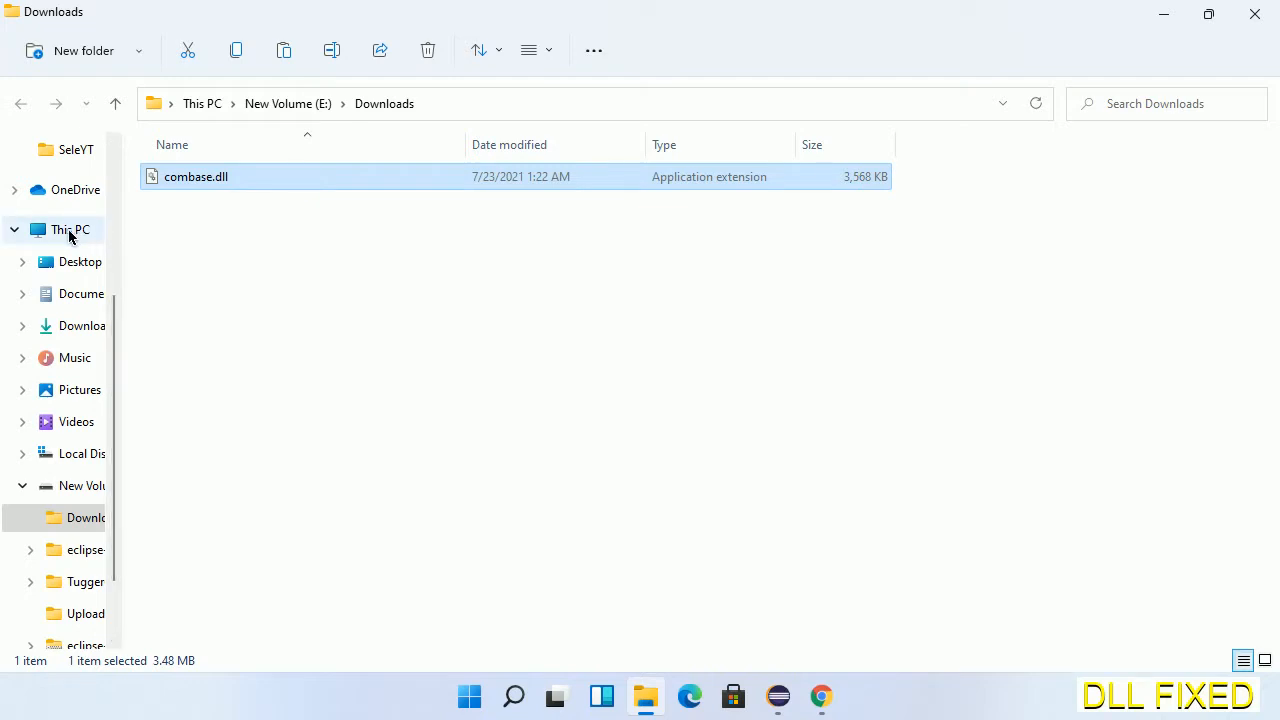
{"action": "left_click", "coordinate": [82, 460]}
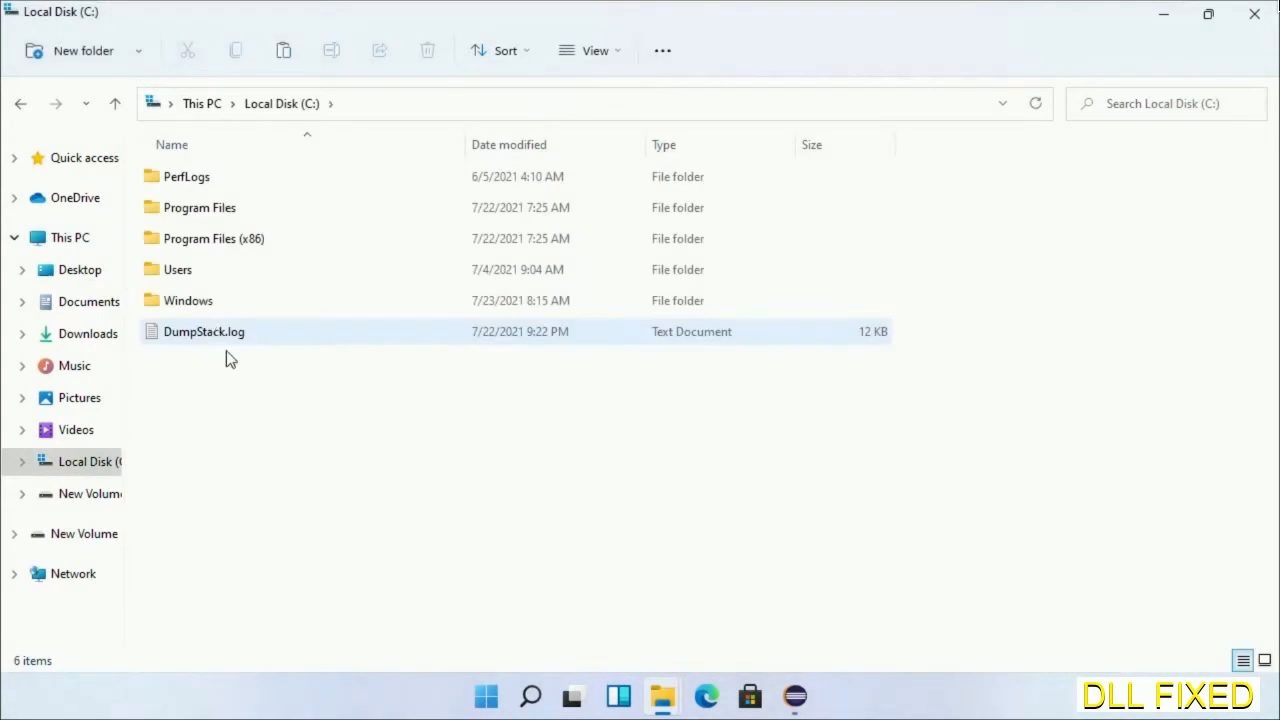
Paste combase.dll into C:\Windows\System32 and continue through the administrator-permission prompt.
{"action": "double_click", "coordinate": [188, 300]}
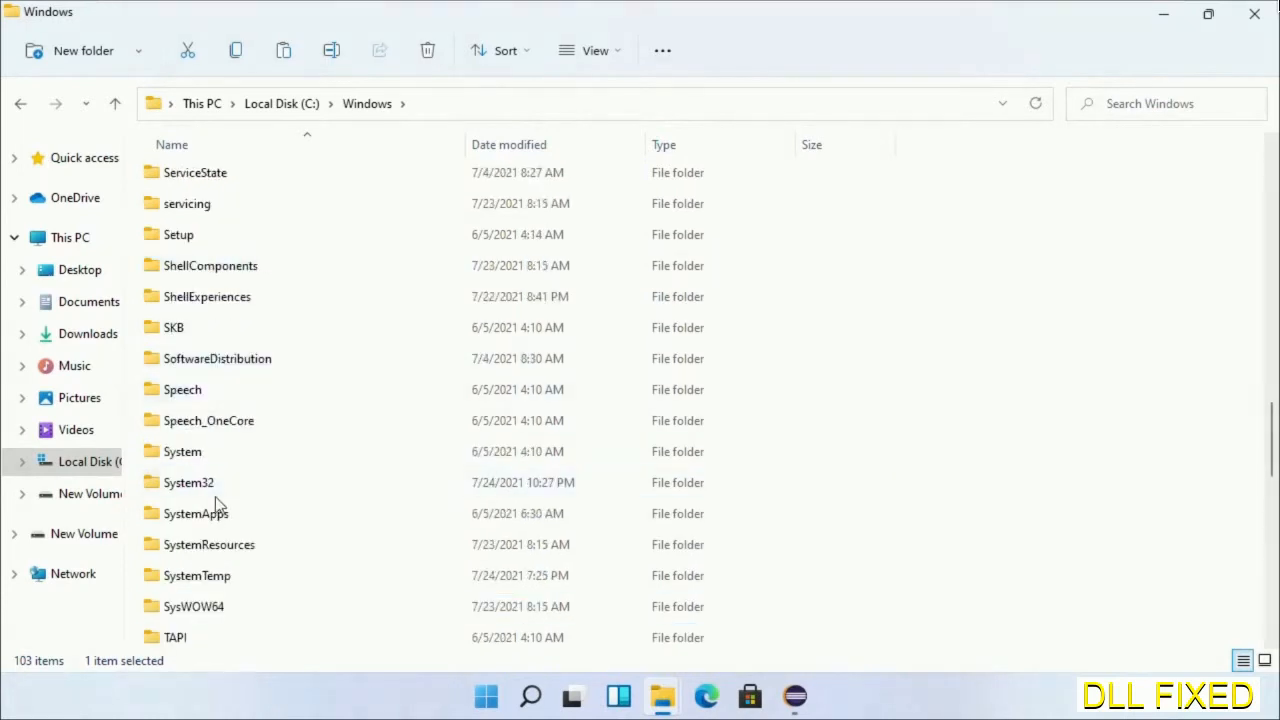
{"action": "double_click", "coordinate": [188, 482]}
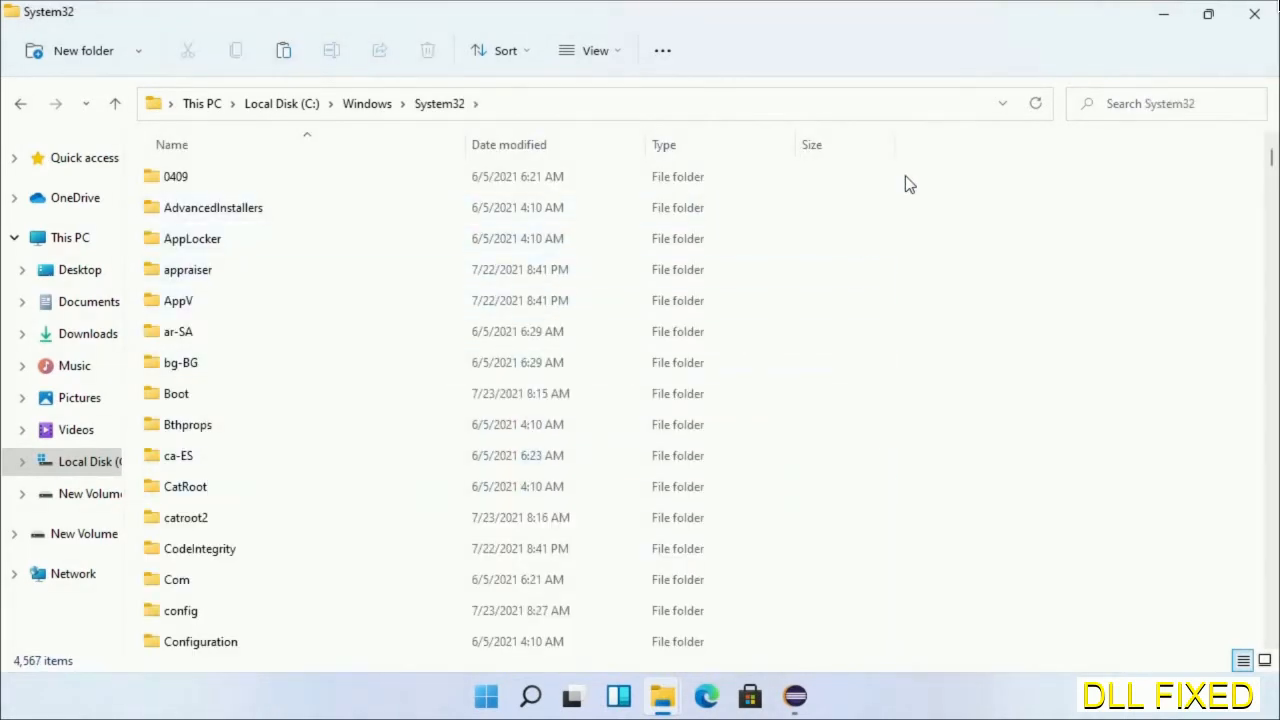
{"action": "right_click", "coordinate": [910, 184]}
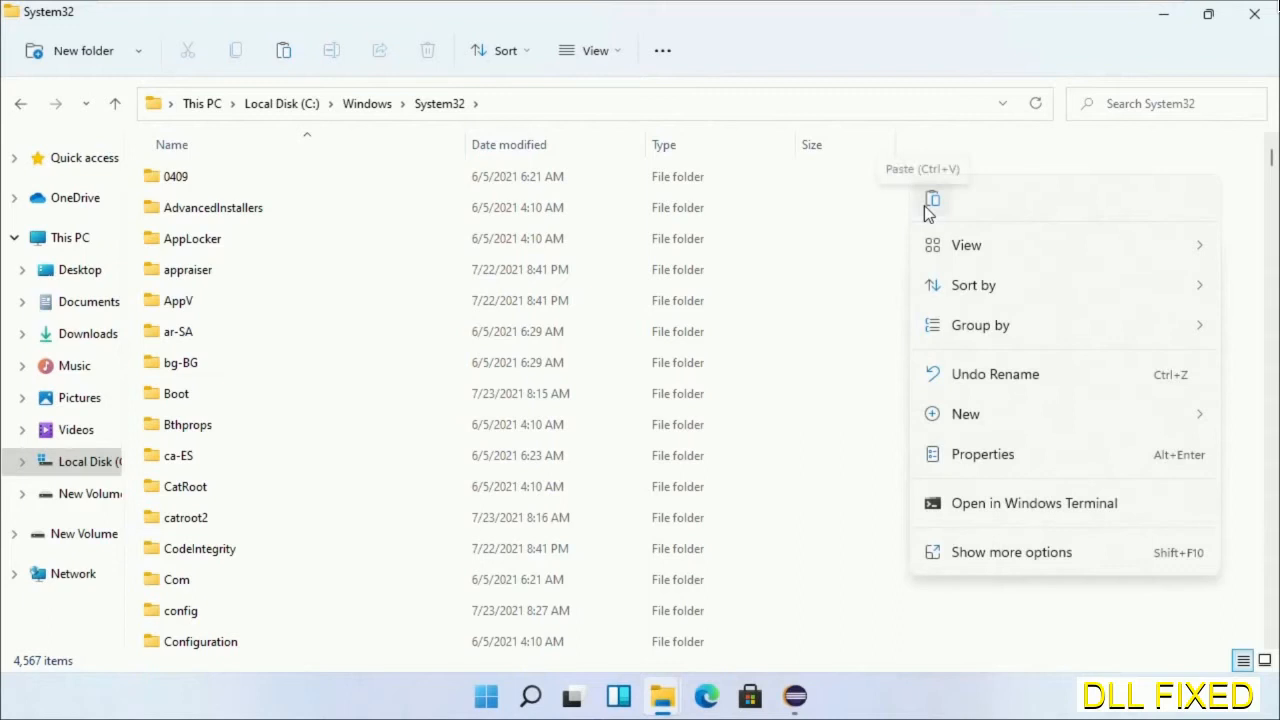
{"action": "left_click", "coordinate": [932, 198]}
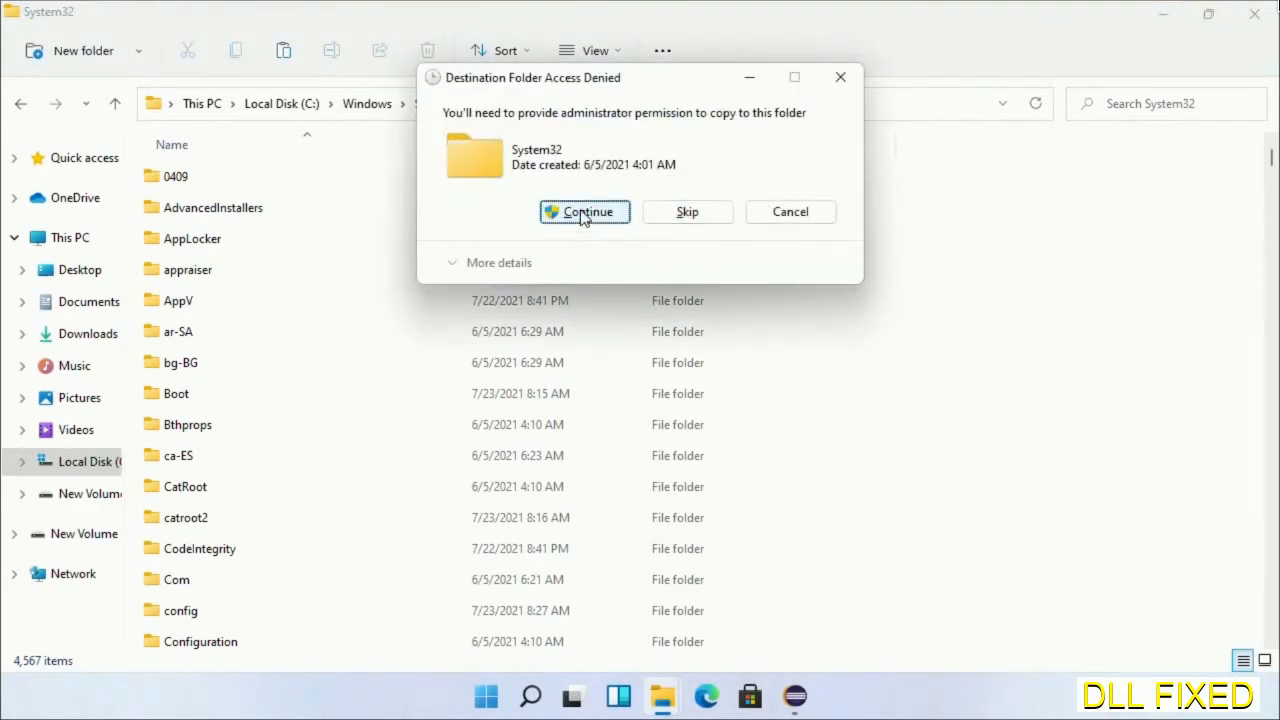
{"action": "left_click", "coordinate": [532, 696]}
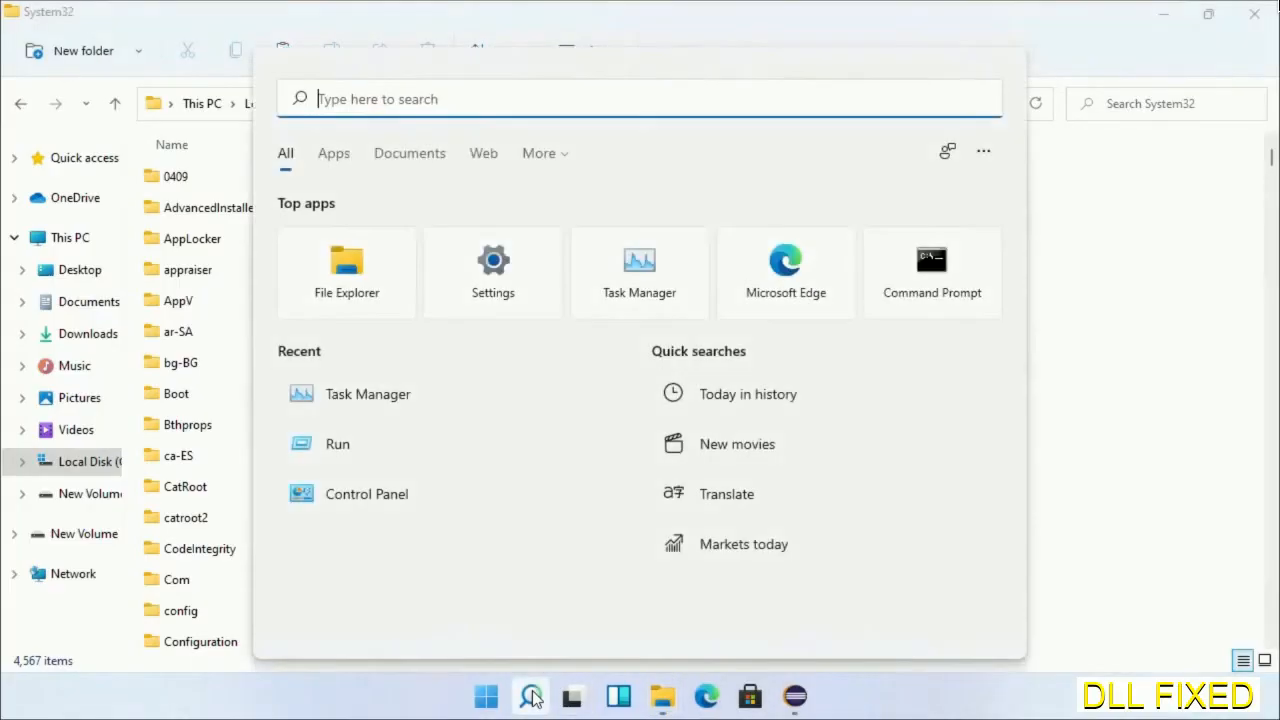
Launch Task Manager from search and start a new task, browsing System32 for the program to run.
{"action": "type", "text": "task"}
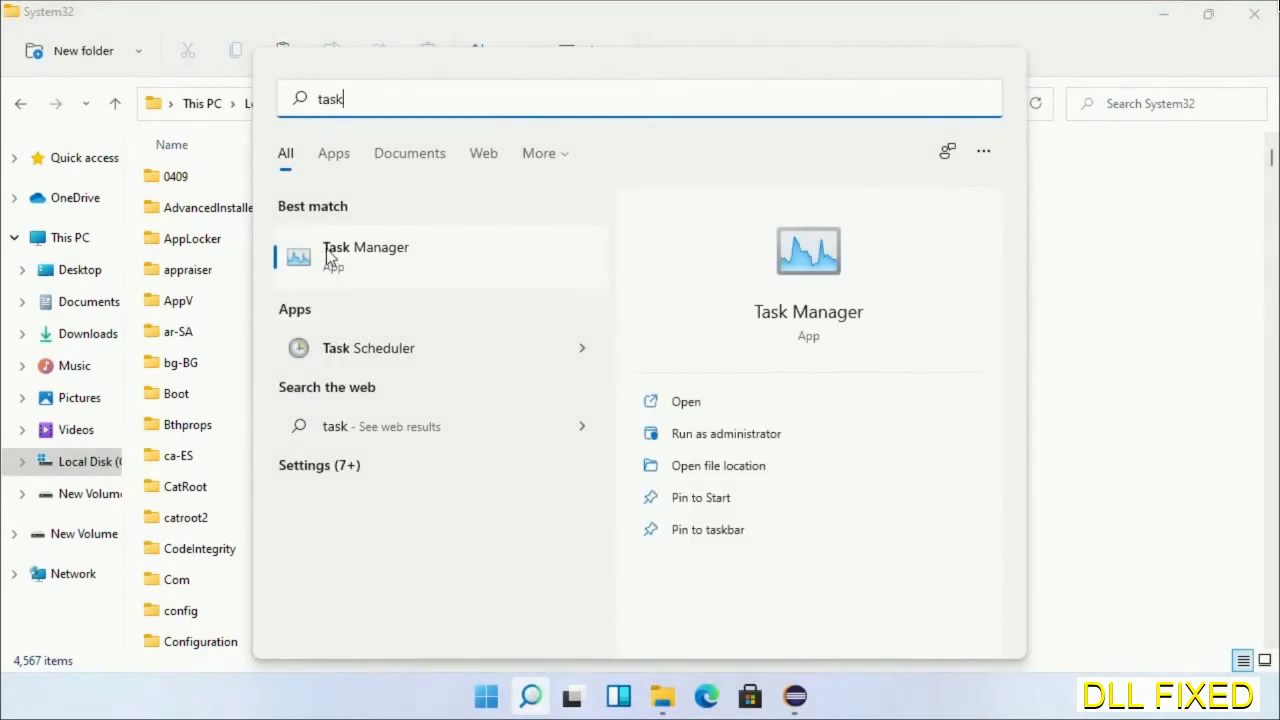
{"action": "mouse_move", "coordinate": [388, 284]}
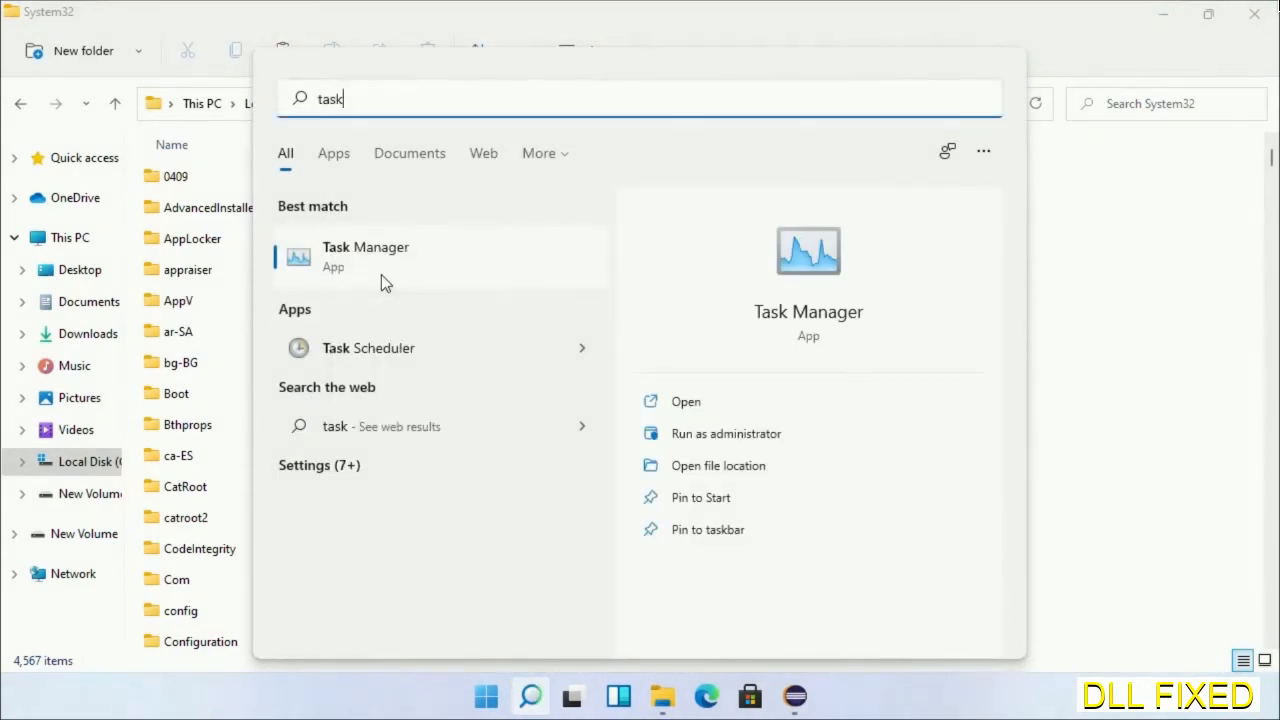
{"action": "left_click", "coordinate": [364, 256]}
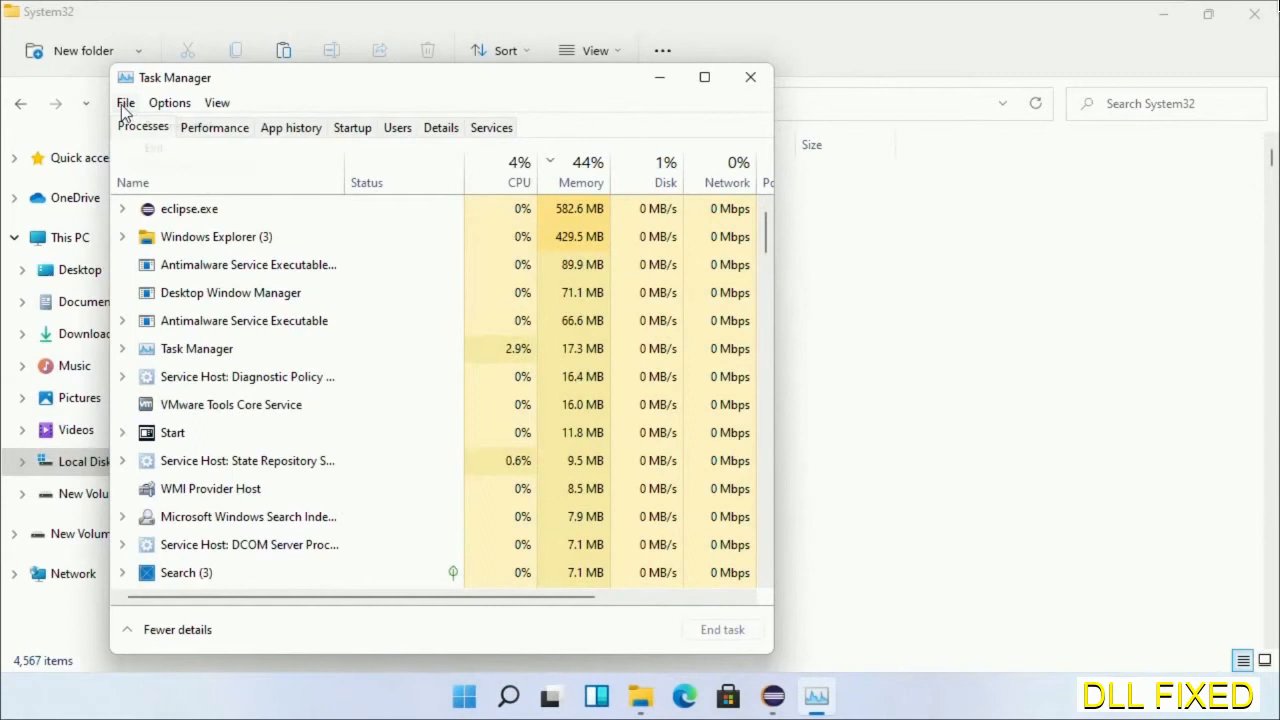
{"action": "left_click", "coordinate": [124, 102]}
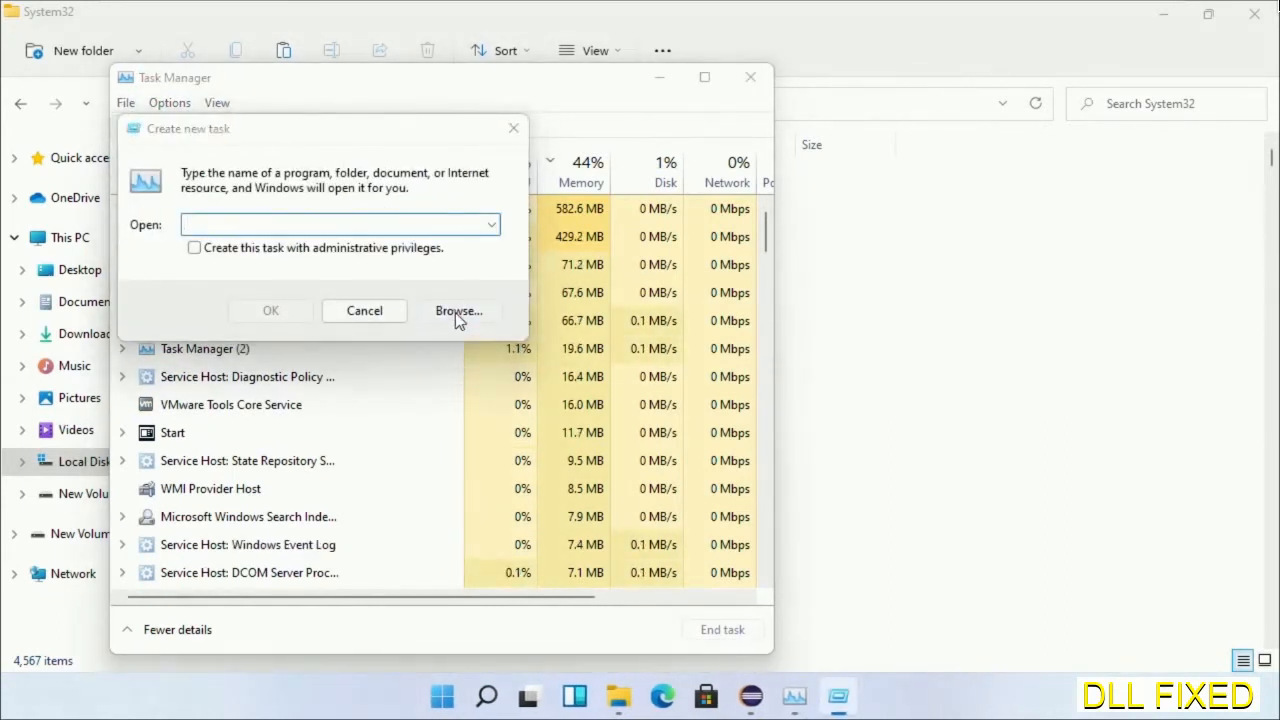
{"action": "left_click", "coordinate": [460, 312]}
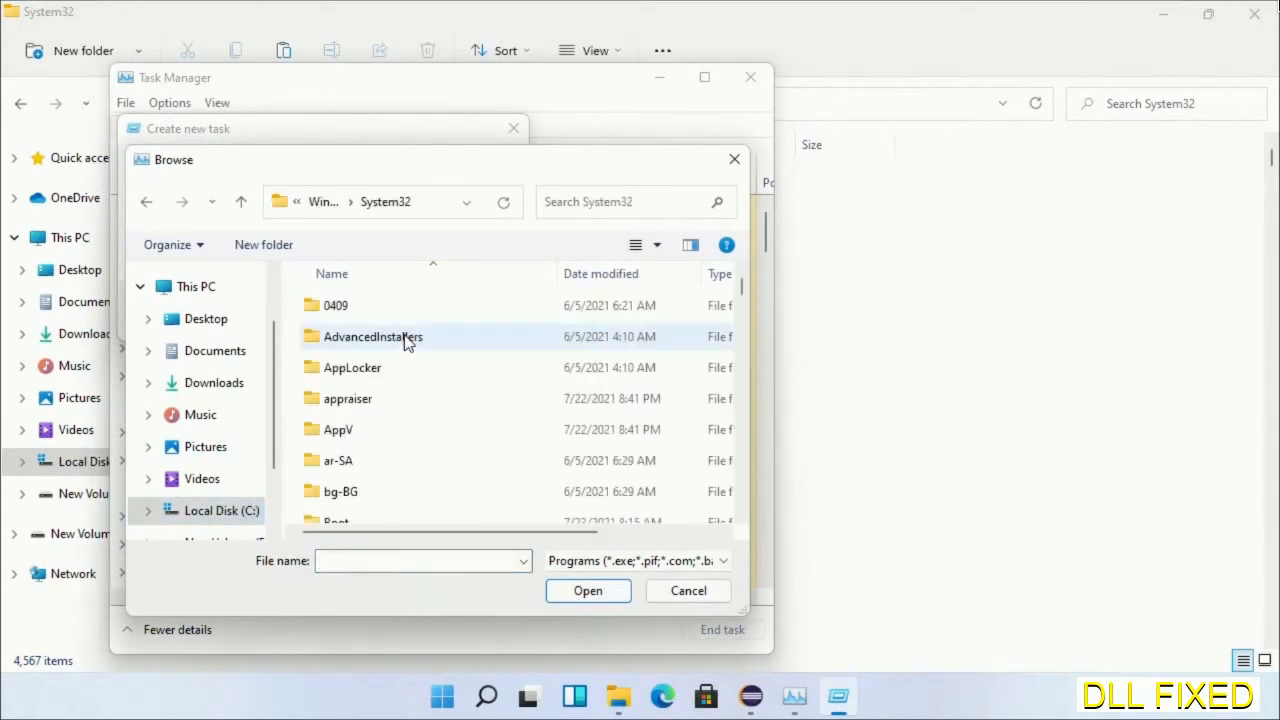
{"action": "scroll", "scroll_direction": "down", "scroll_amount": 3}
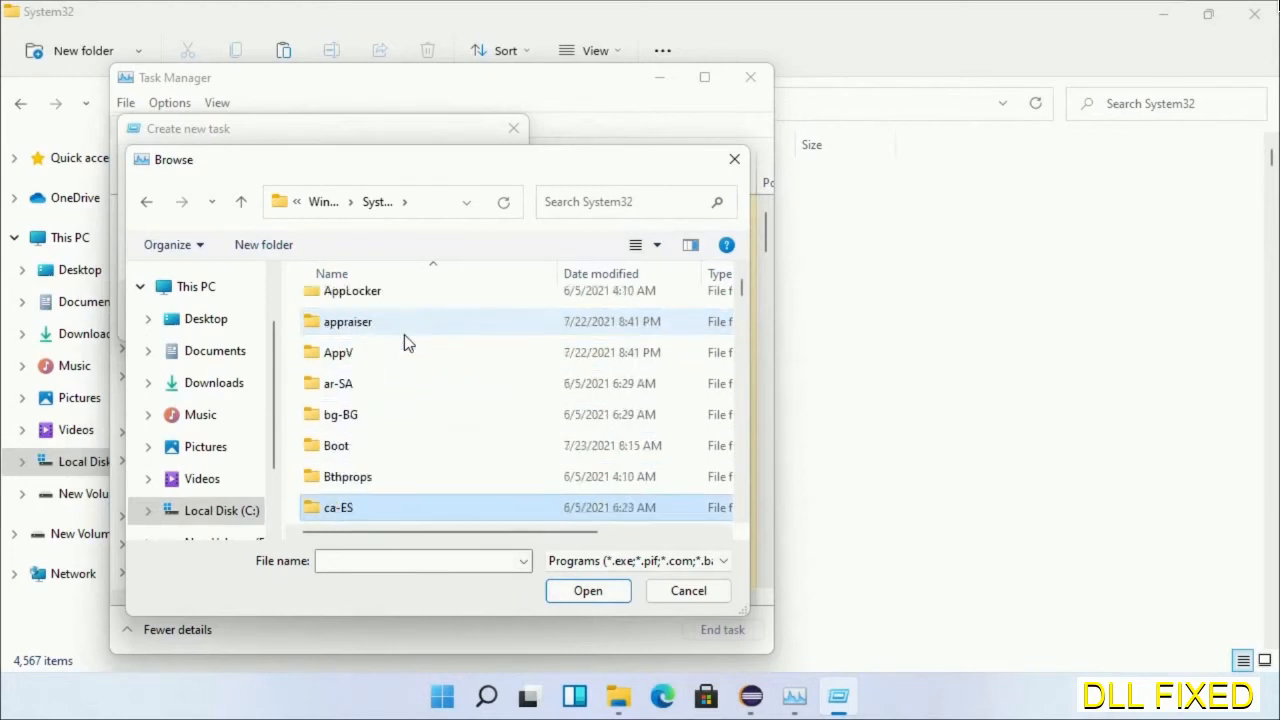
{"action": "scroll", "scroll_direction": "down", "scroll_amount": 3}
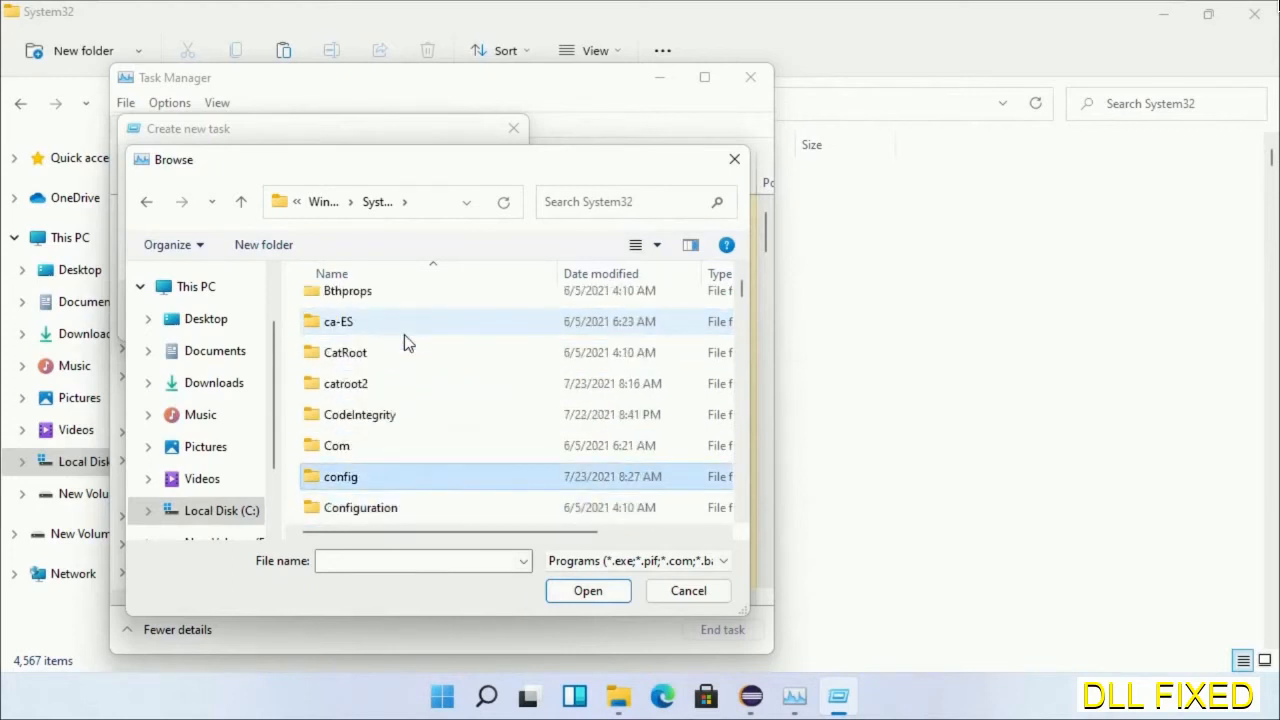
{"action": "type", "text": "cacls.exe"}
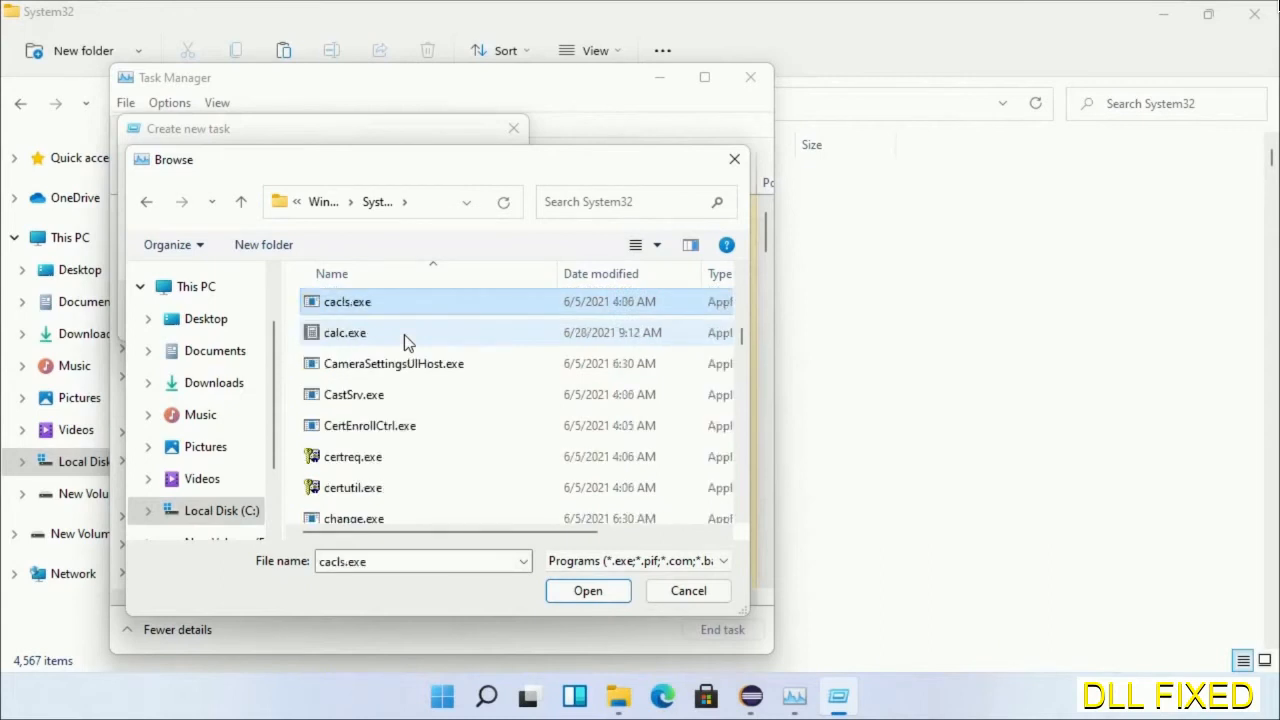
{"action": "mouse_move", "coordinate": [404, 384]}
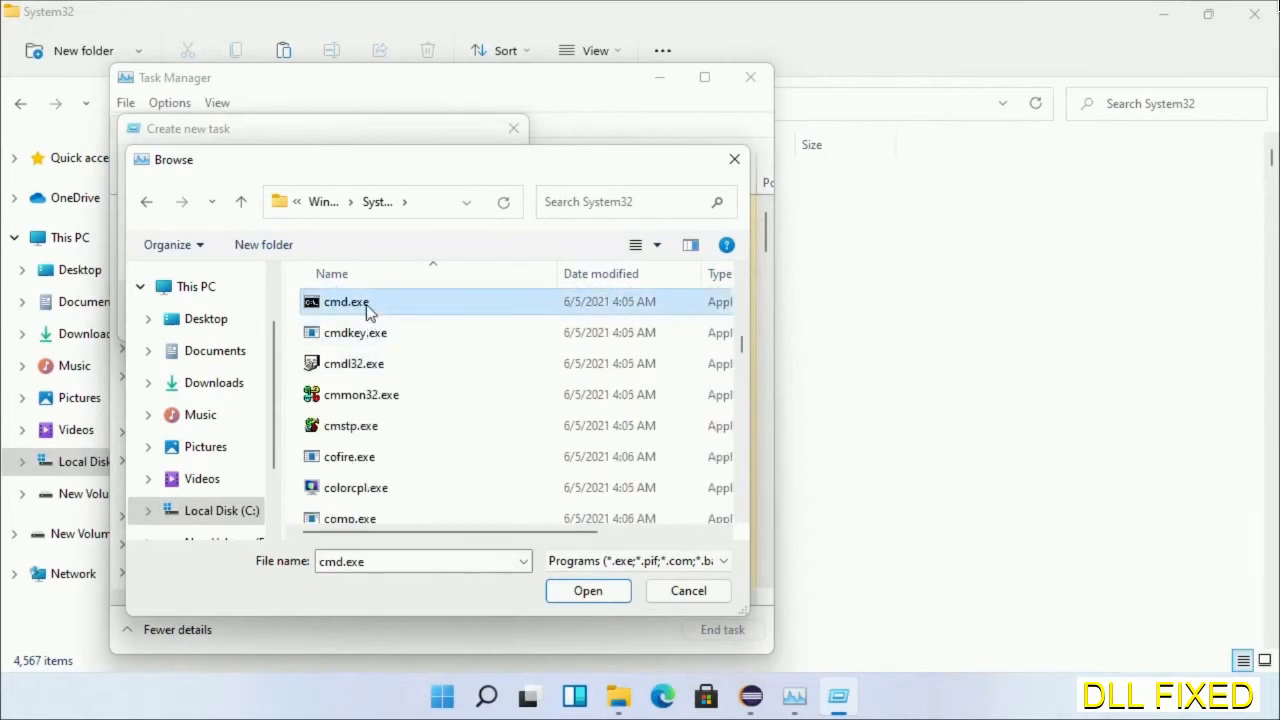
Run cmd.exe as a new task with administrative privileges.
{"action": "left_click", "coordinate": [588, 590]}
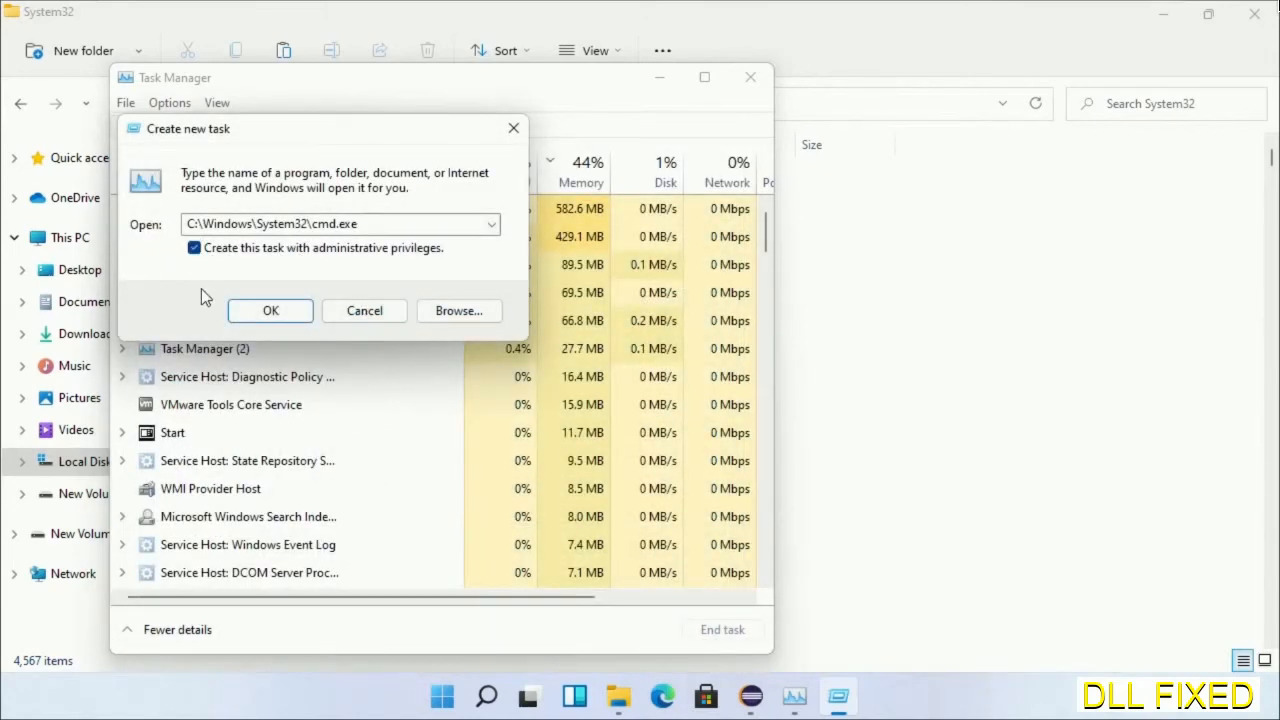
{"action": "left_click", "coordinate": [270, 310]}
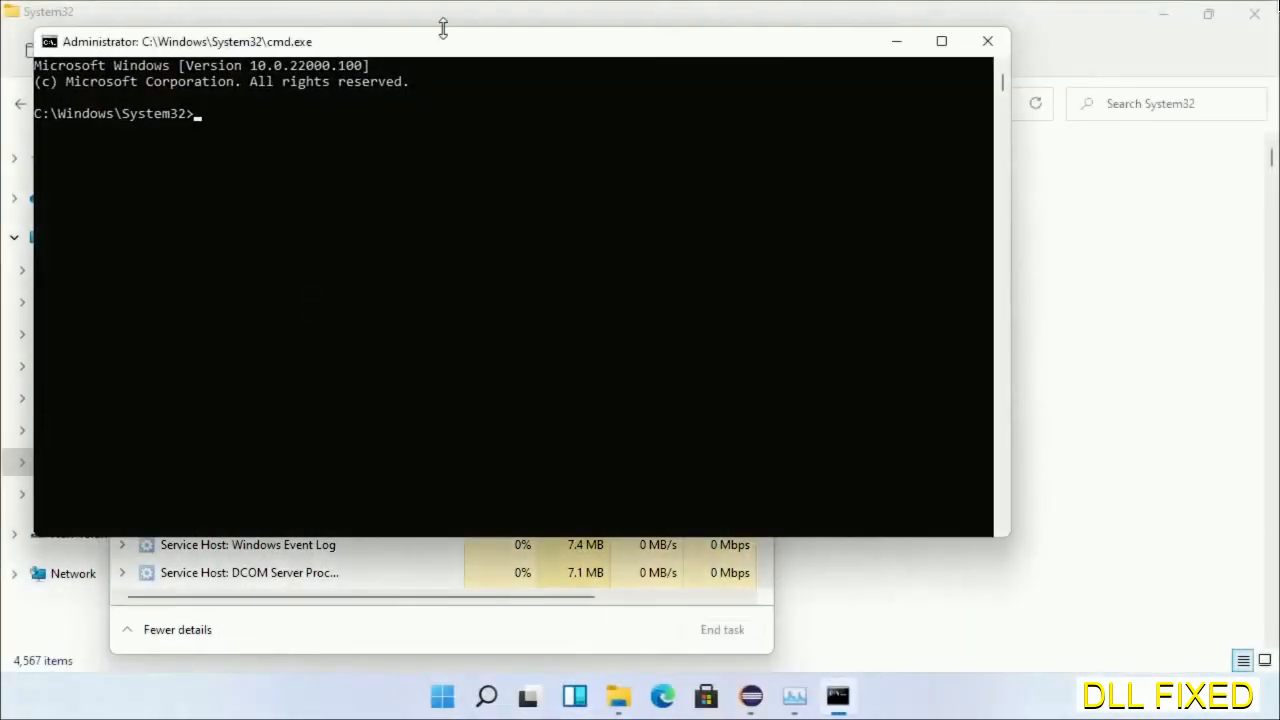
Run chkdsk c: /f /r and answer Y to schedule the check at next restart.
{"action": "left_click", "coordinate": [940, 40]}
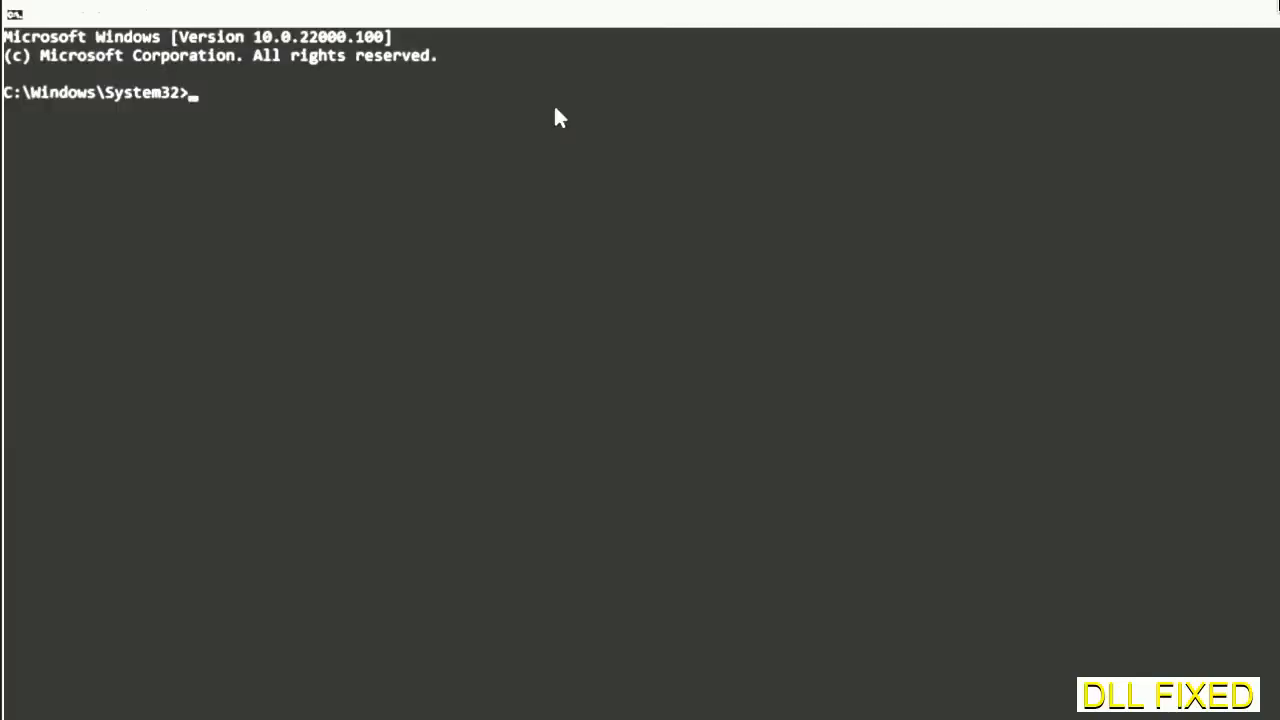
{"action": "type", "text": "chkdsk c /f /r"}
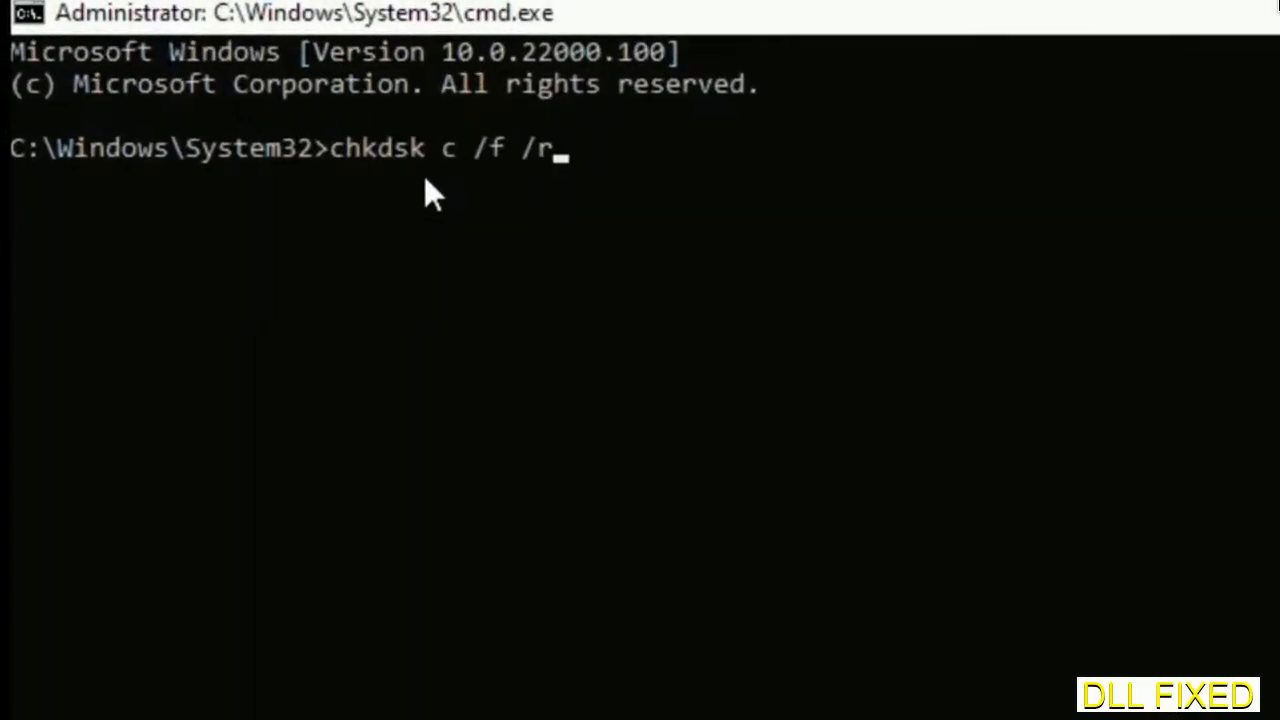
{"action": "type", "text": ":"}
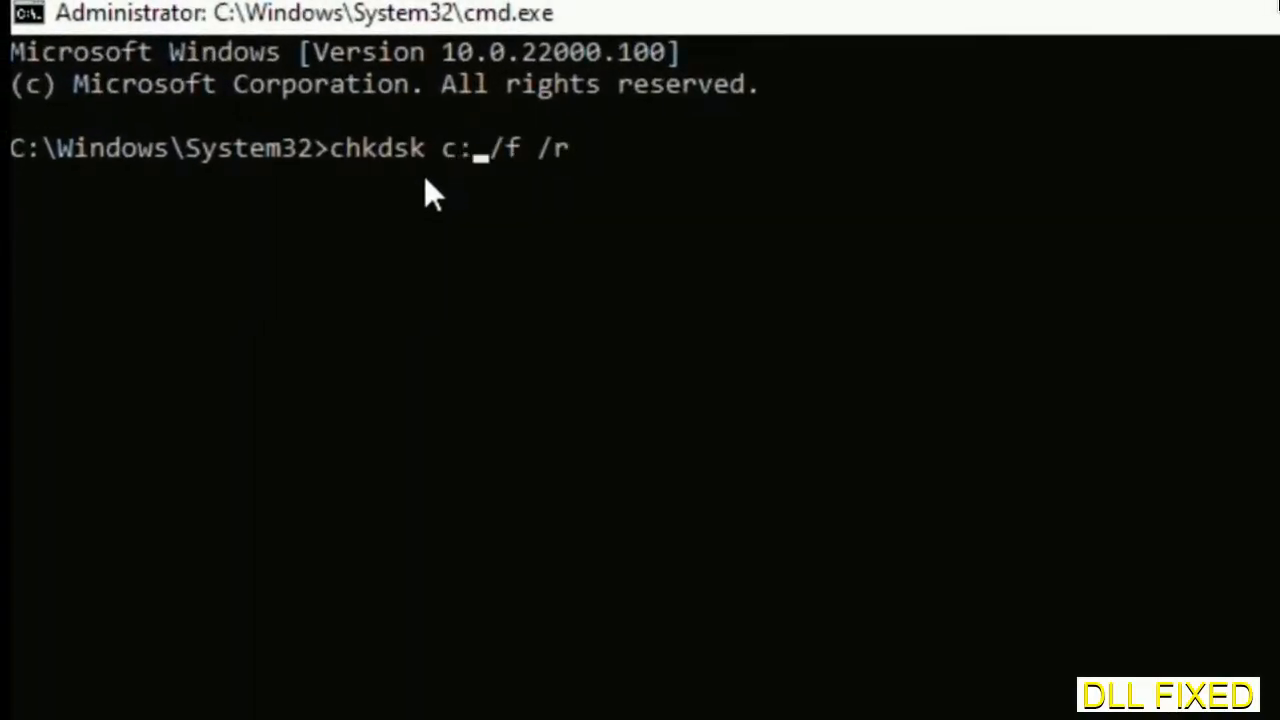
{"action": "key", "text": "enter"}
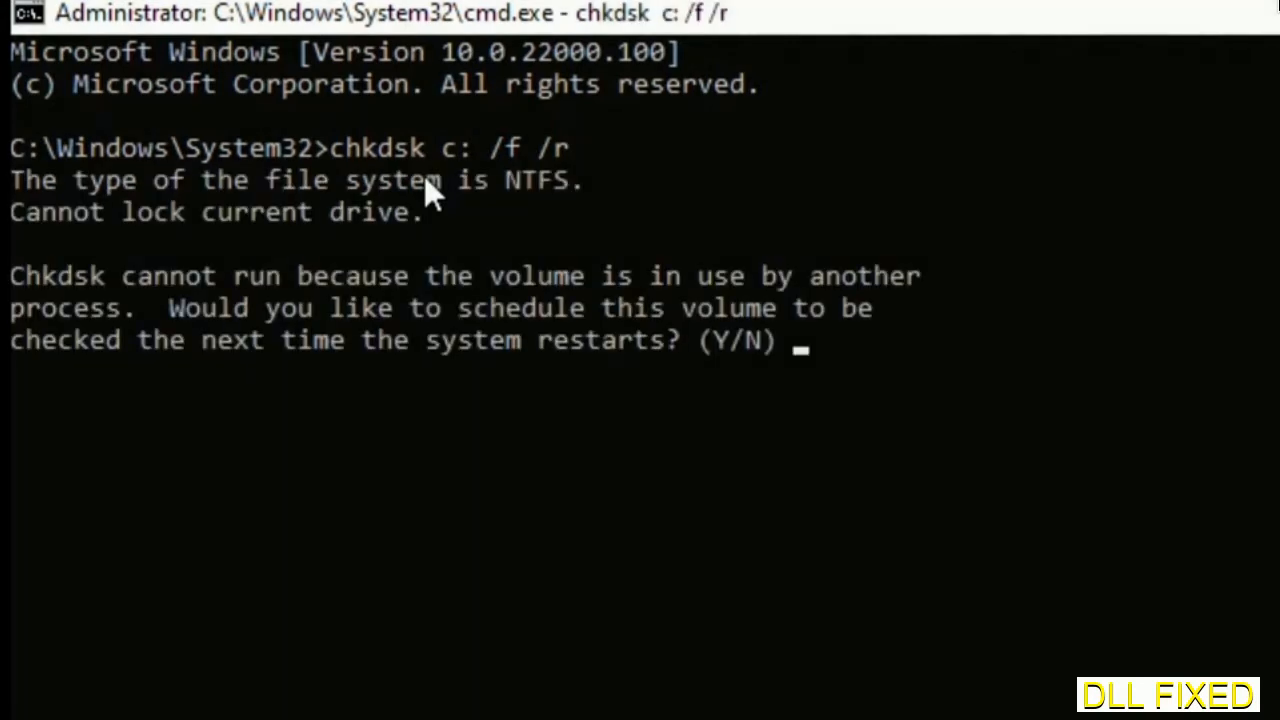
{"action": "type", "text": "Y"}
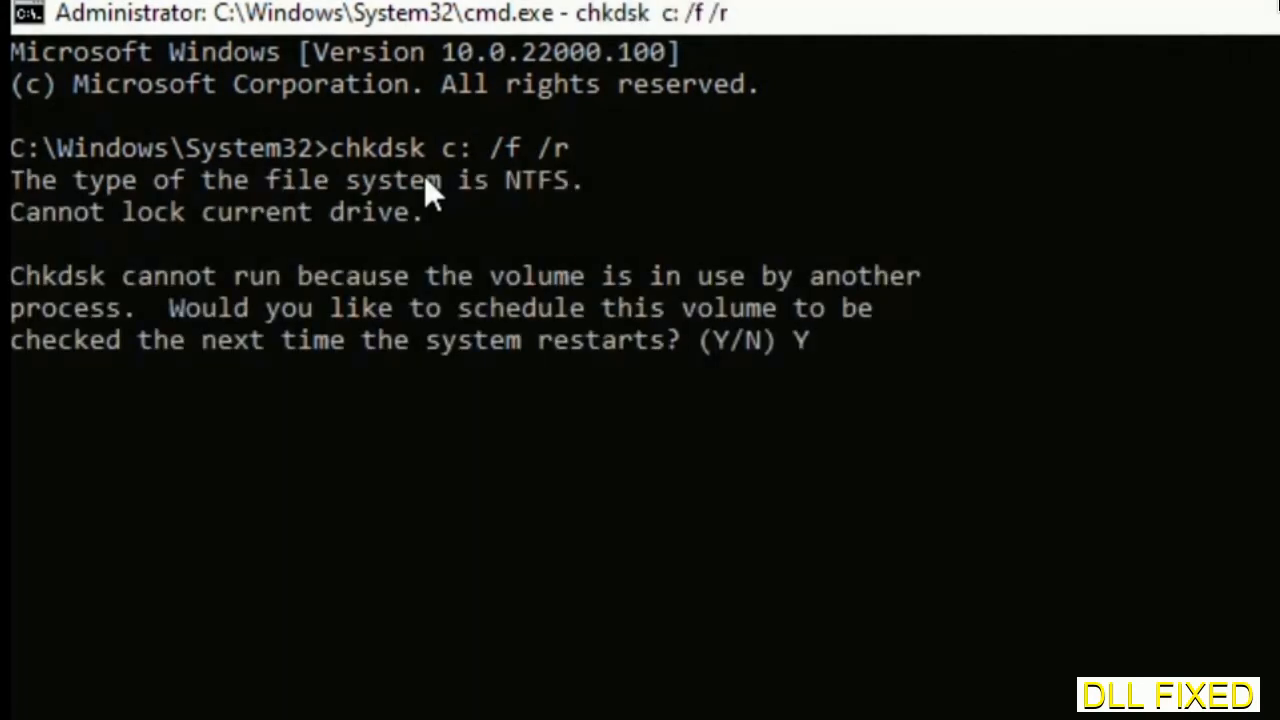
{"action": "key", "text": "enter"}
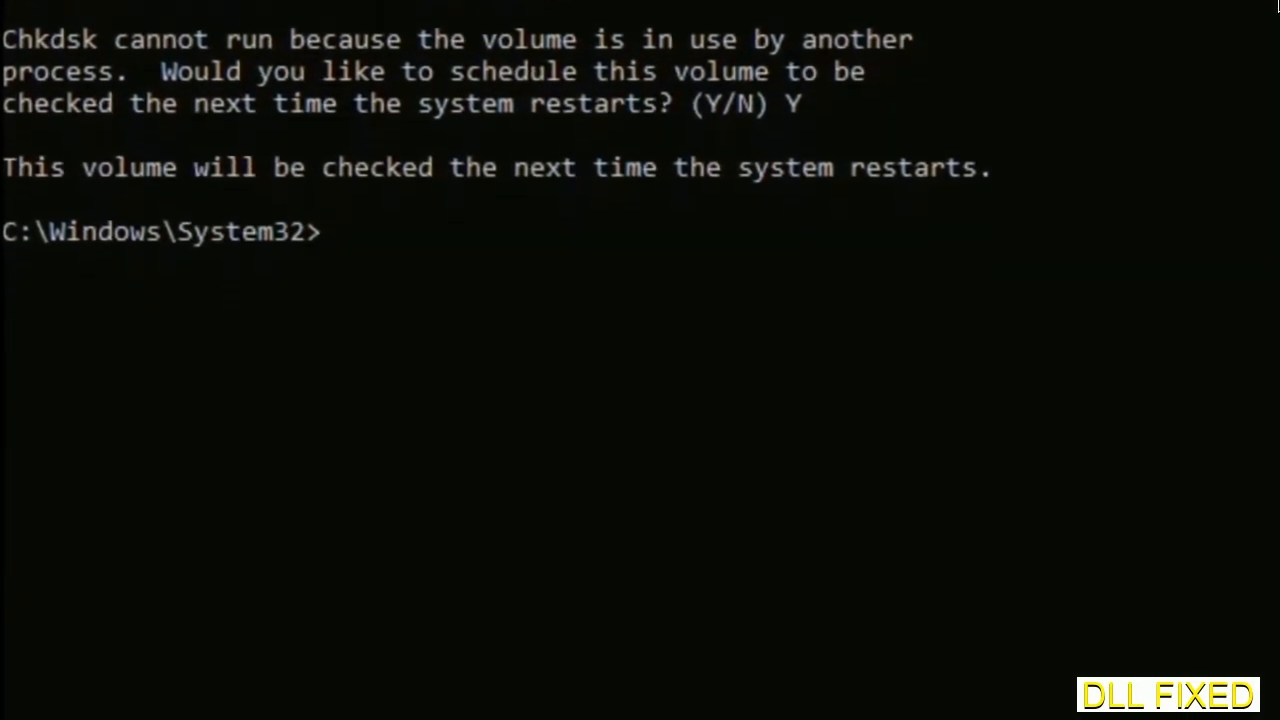
Run sfc /scannow to begin the system file scan.
{"action": "type", "text": "sfc"}
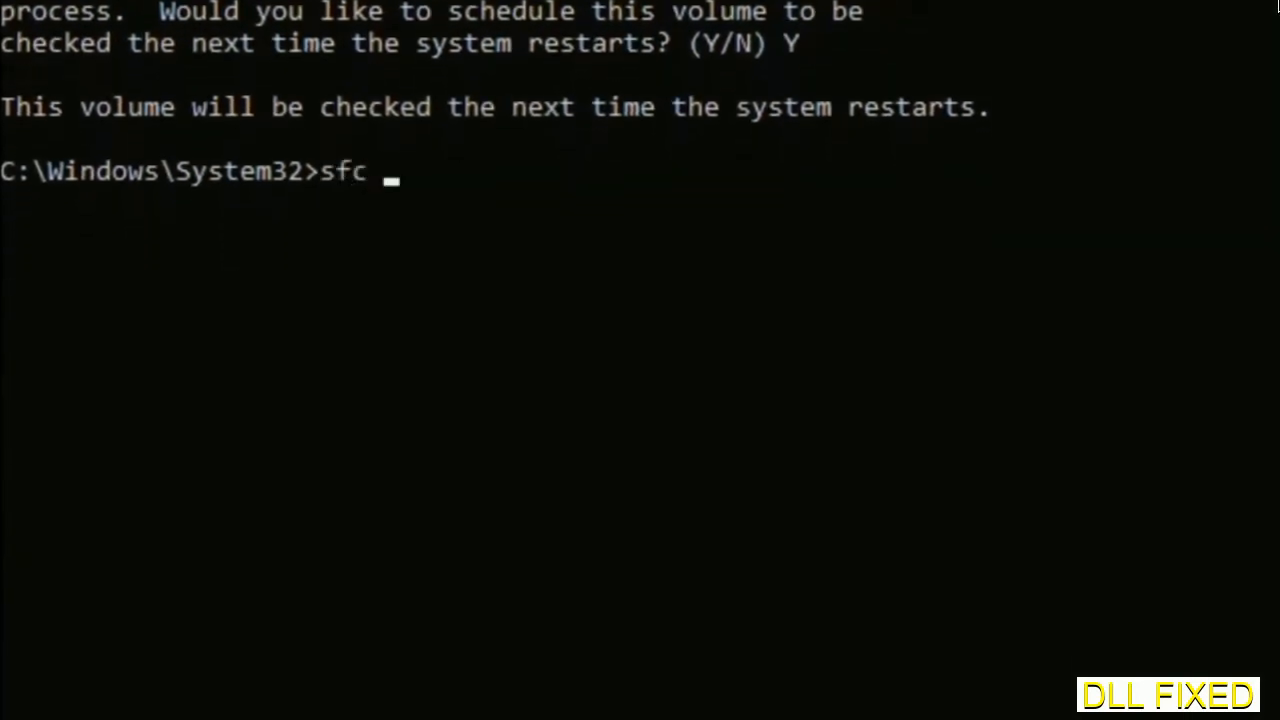
{"action": "type", "text": "/scanno"}
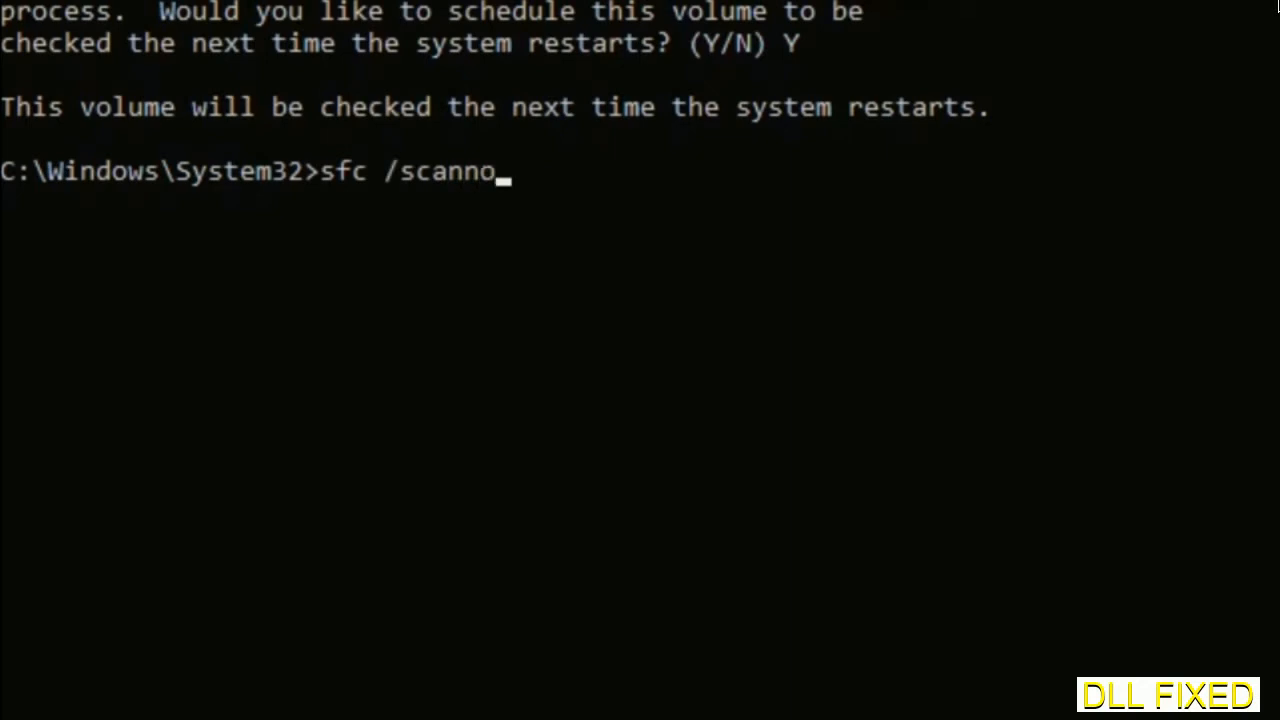
{"action": "type", "text": "w"}
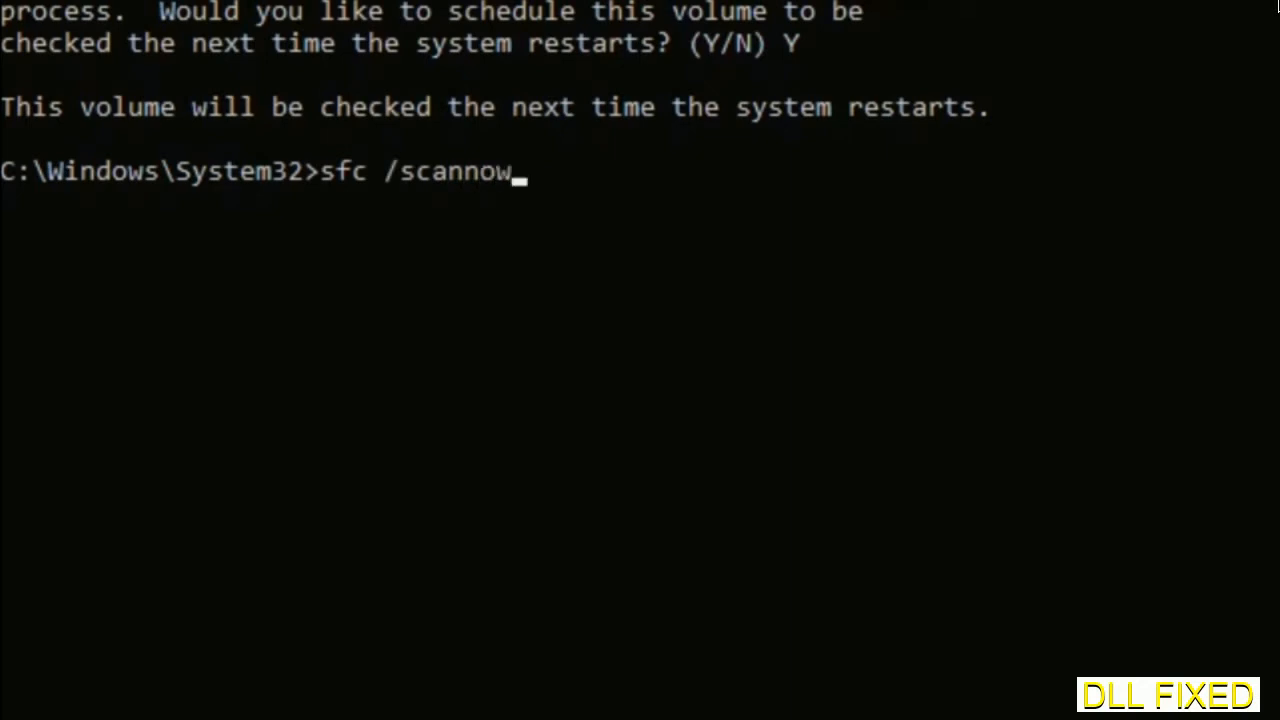
{"action": "key", "text": "enter"}
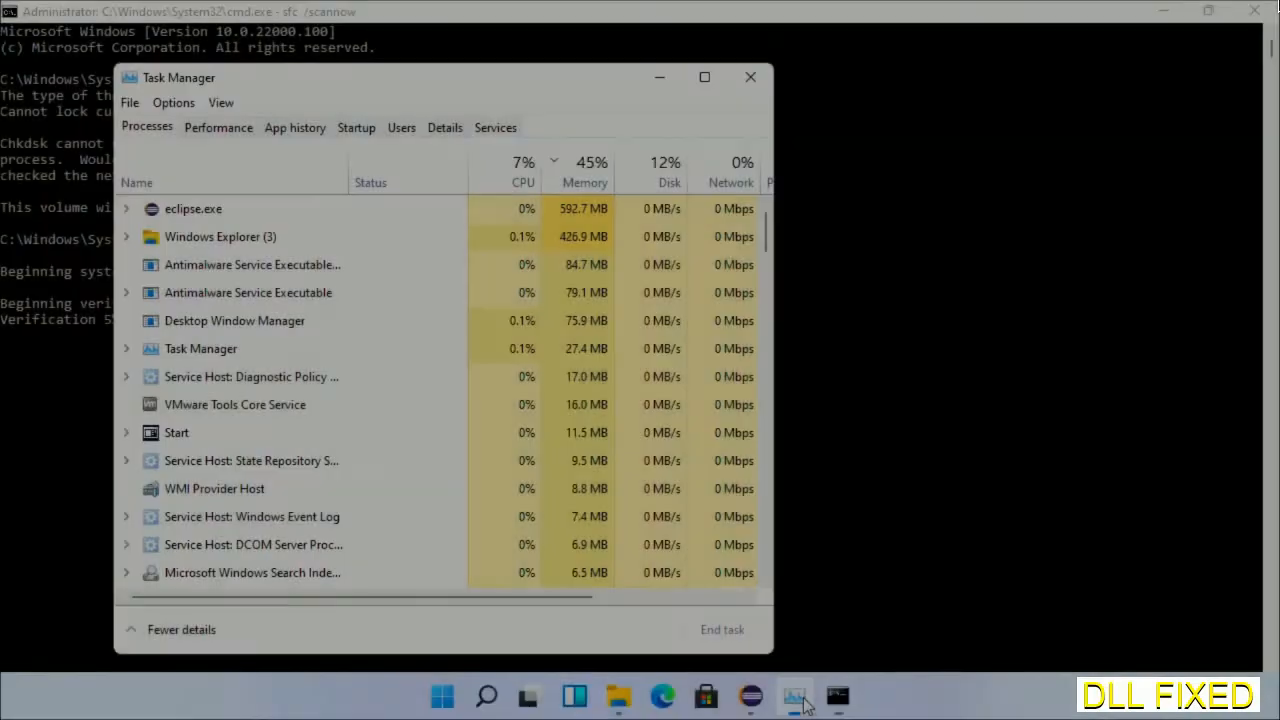
Via File > Run new task, launch a second cmd.exe with administrative privileges.
{"action": "left_click", "coordinate": [128, 102]}
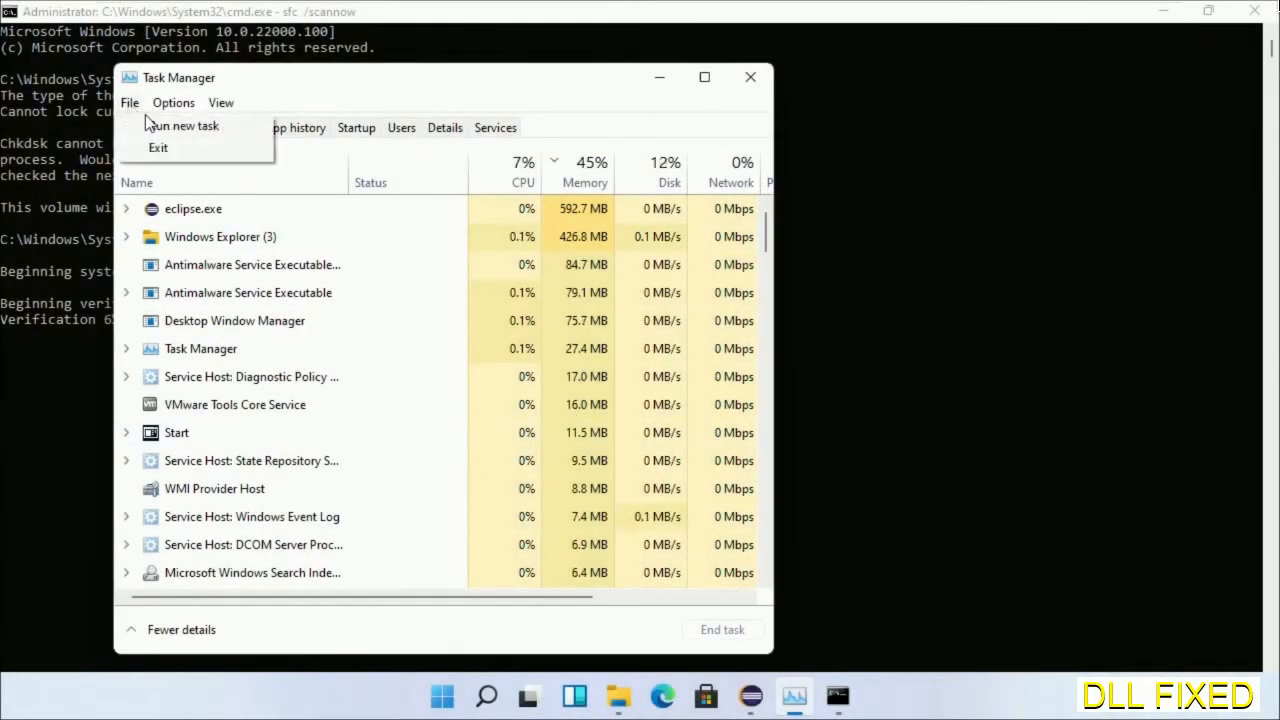
{"action": "left_click", "coordinate": [182, 124]}
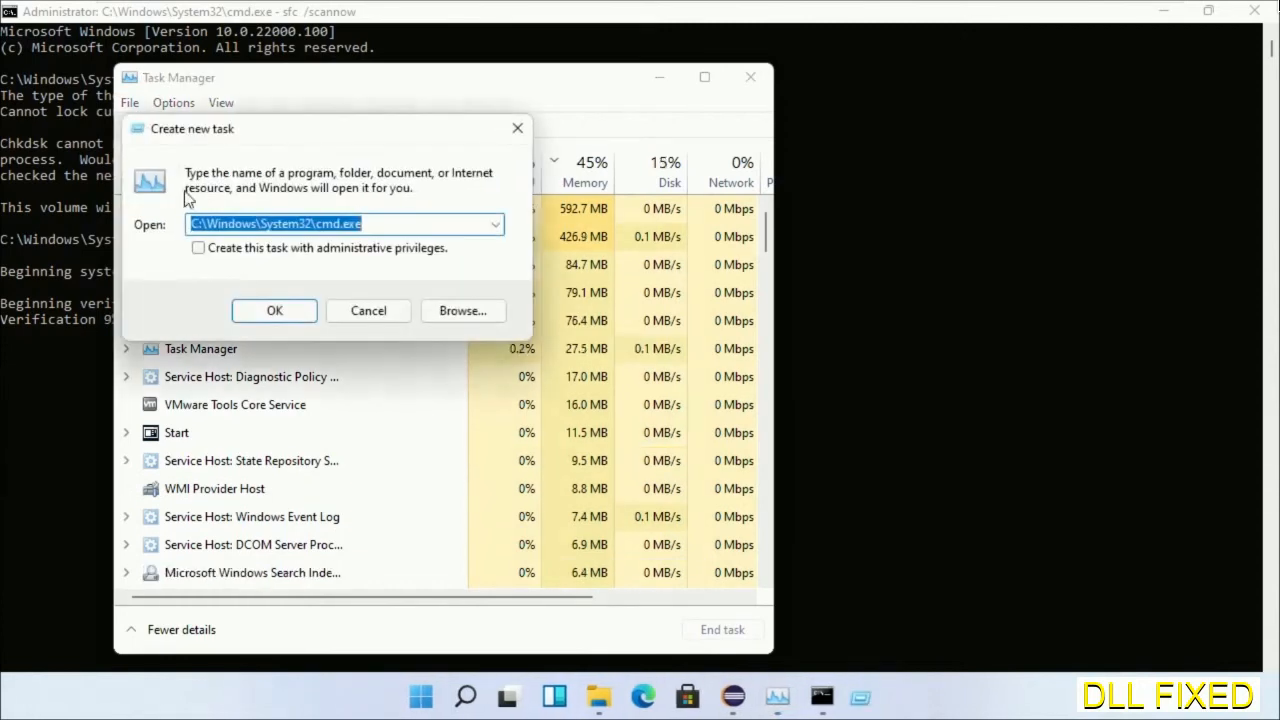
{"action": "left_click", "coordinate": [198, 248]}
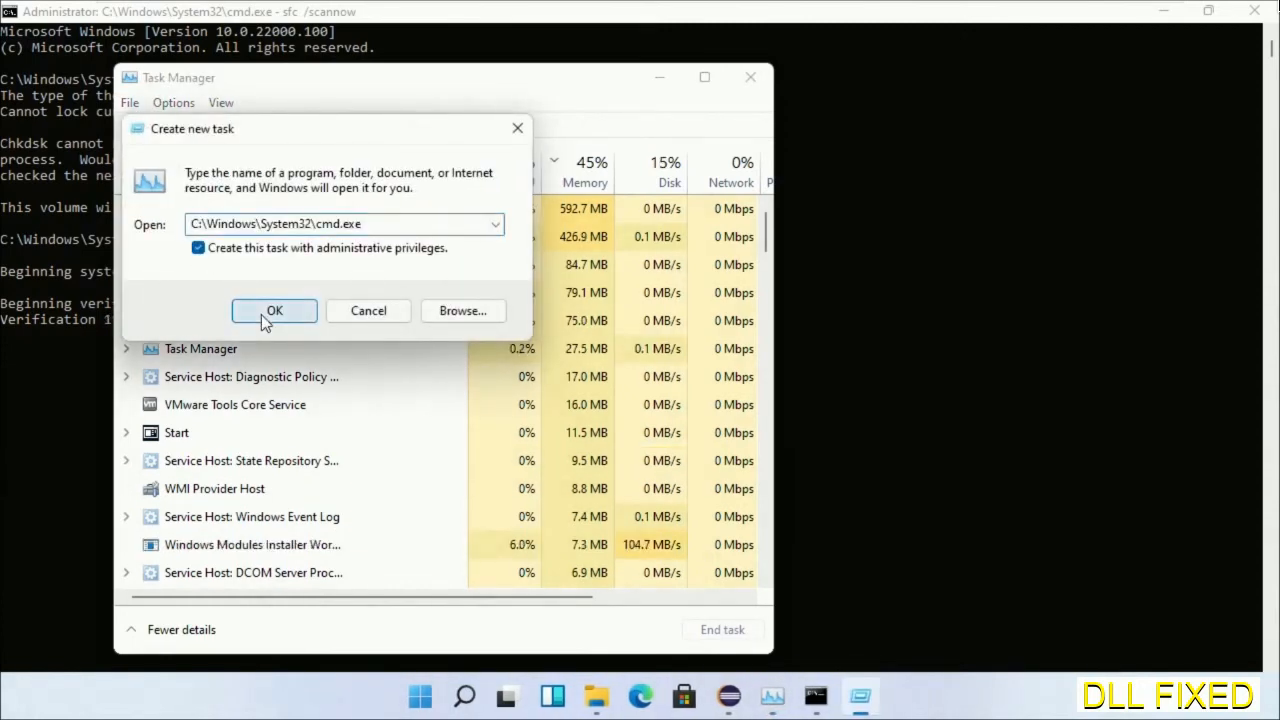
{"action": "left_click", "coordinate": [274, 310]}
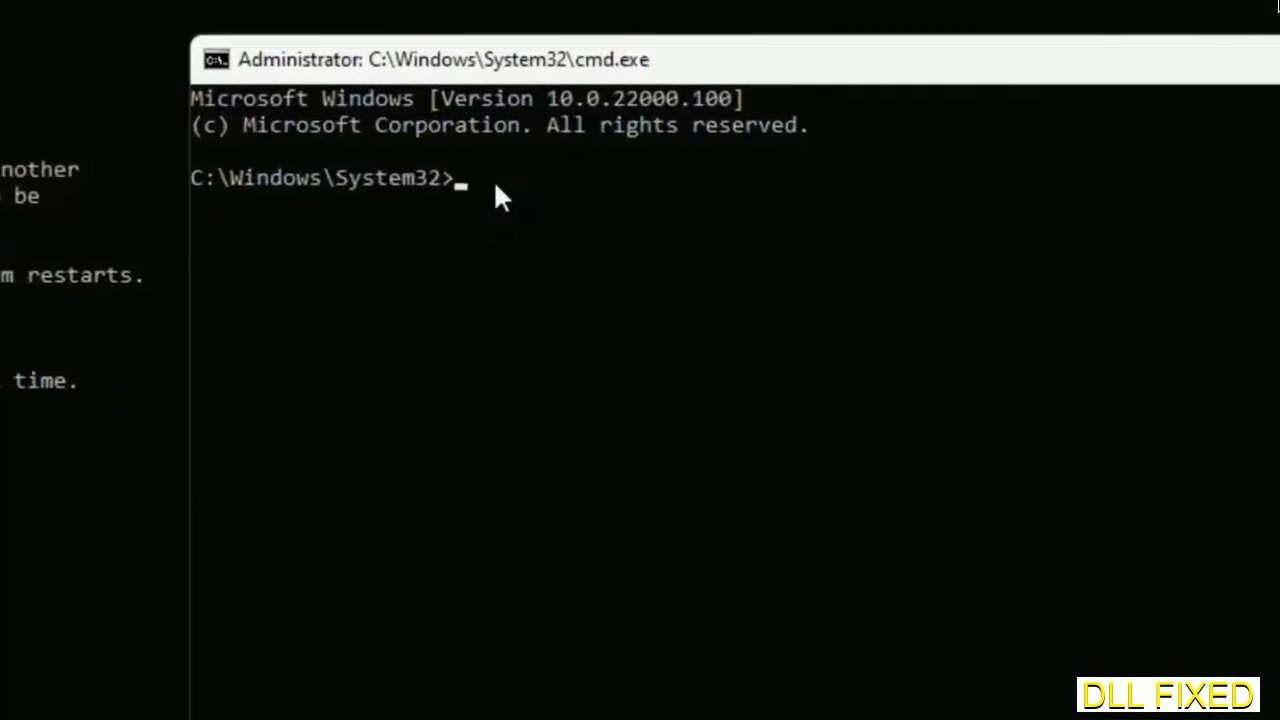
Enter regsvr32 "C:\Windows\System32\myMissingDllFile.dll" and move the window beside the running scan.
{"action": "type", "text": "regsvr32 \"C:\\Windows\\System32\\myMissingDllFile.dll\""}
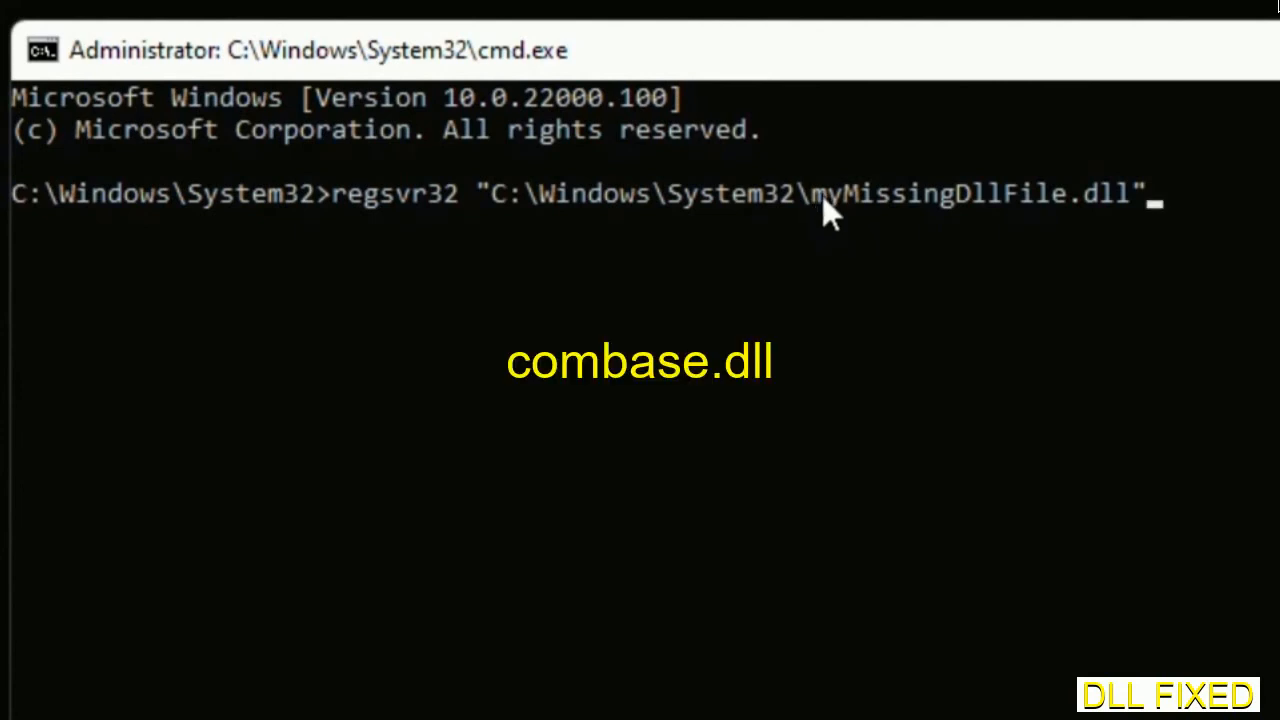
{"action": "left_click_drag", "start_coordinate": [816, 192], "coordinate": [1120, 192]}
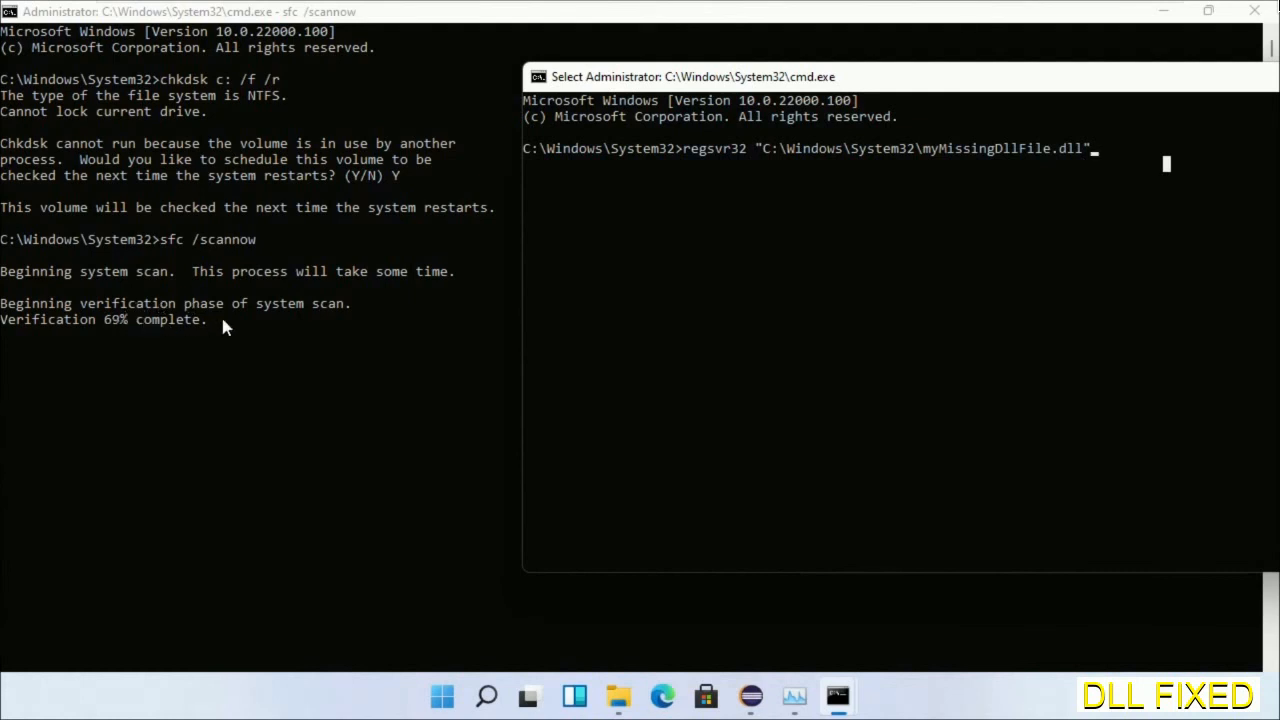
{"action": "left_click", "coordinate": [486, 696]}
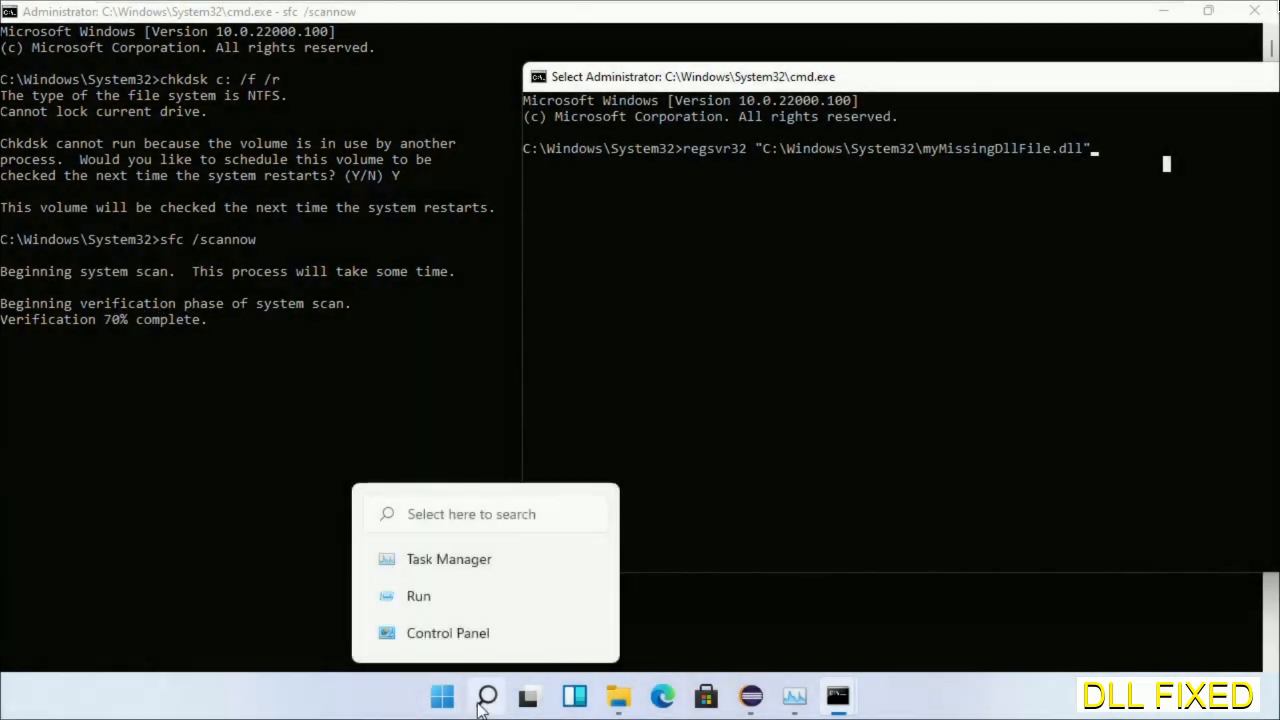
Bring up the Start menu's power options to restart the computer.
{"action": "left_click", "coordinate": [442, 696]}
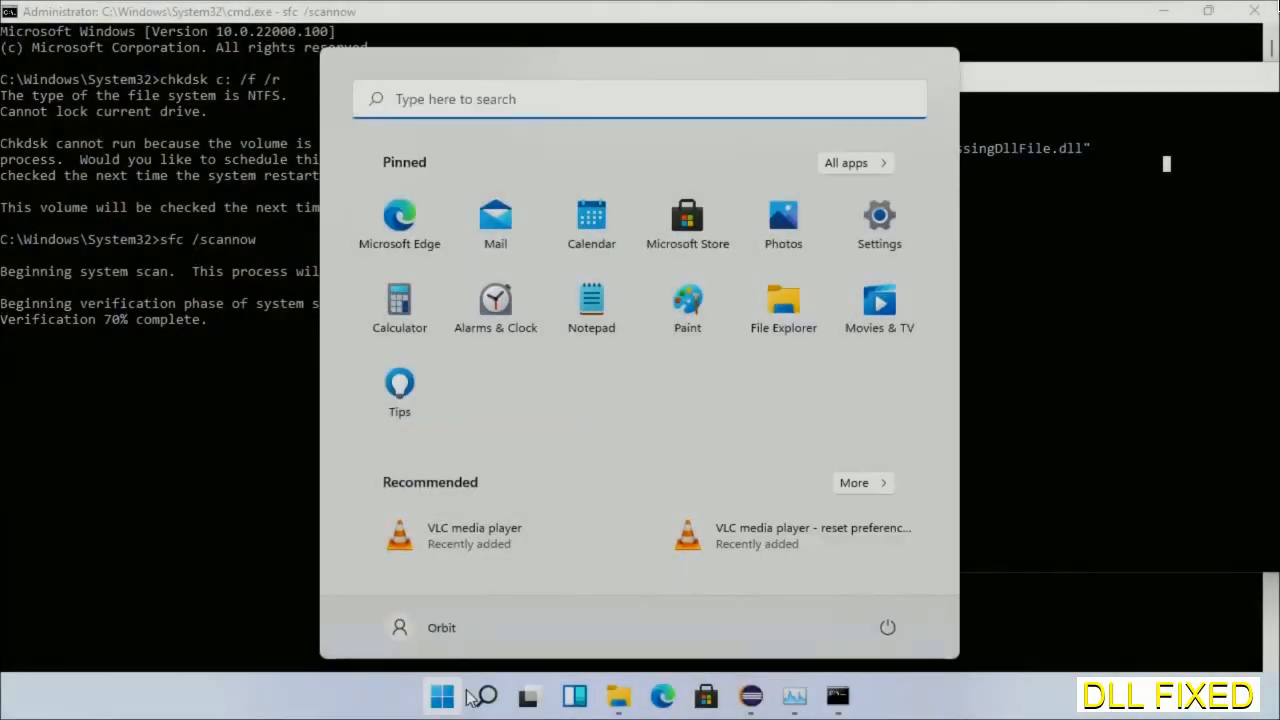
{"action": "left_click", "coordinate": [888, 628]}
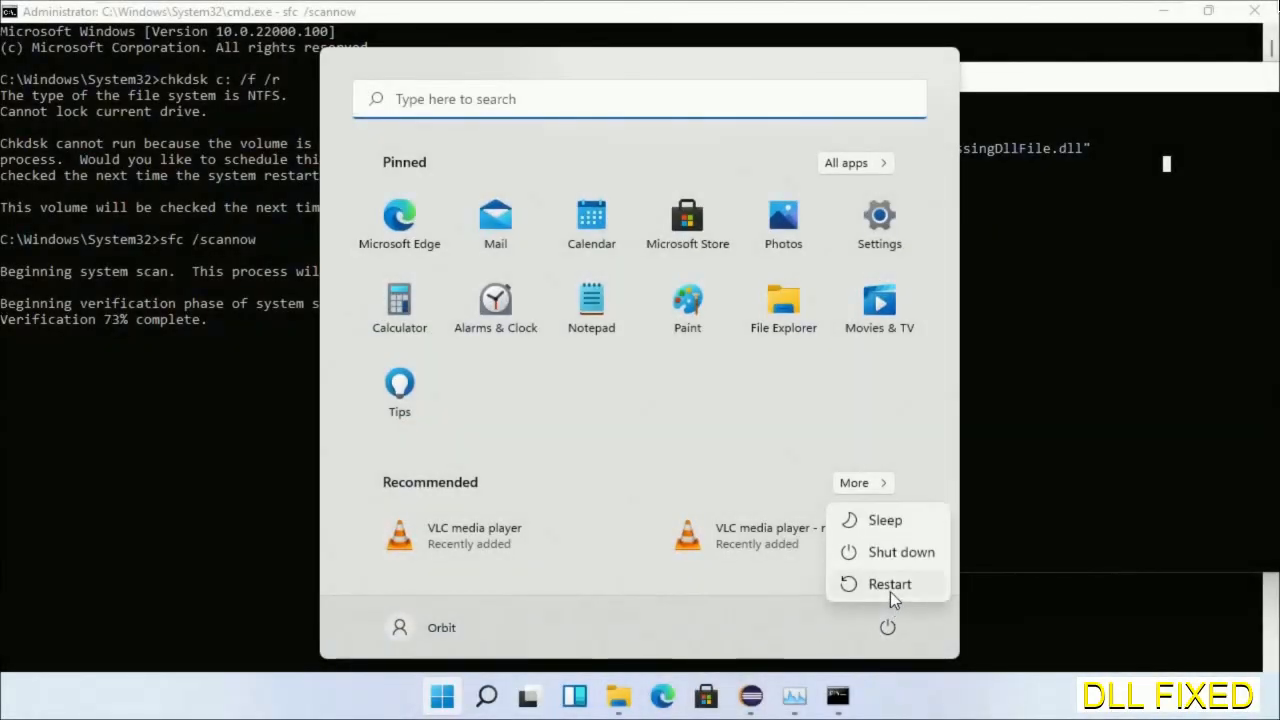